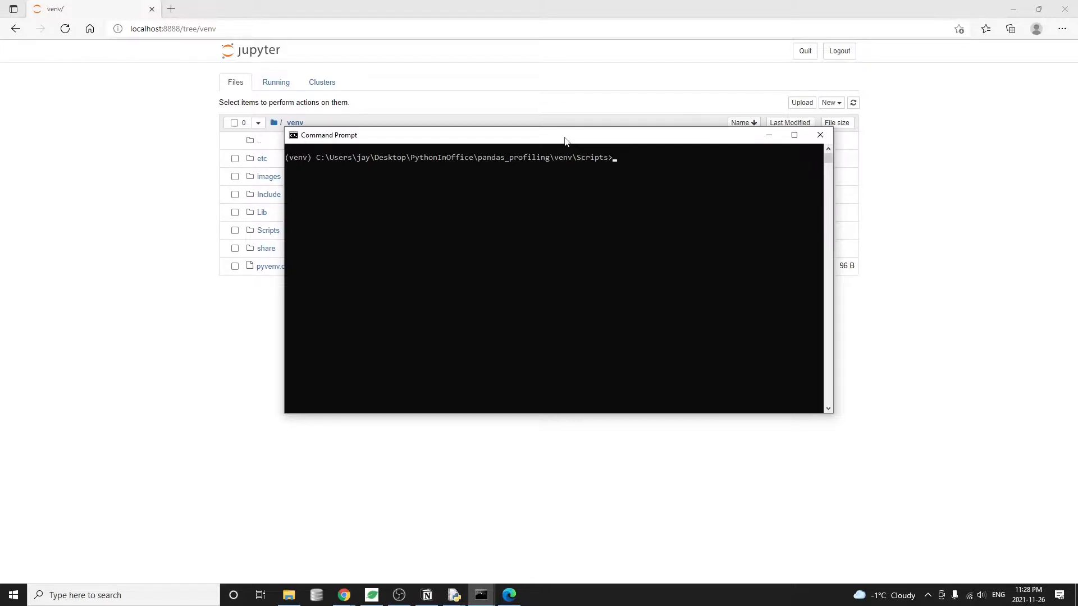
# Step: Run pip install plotly sweetviz in the venv Scripts command prompt
pyautogui.click(360, 9)
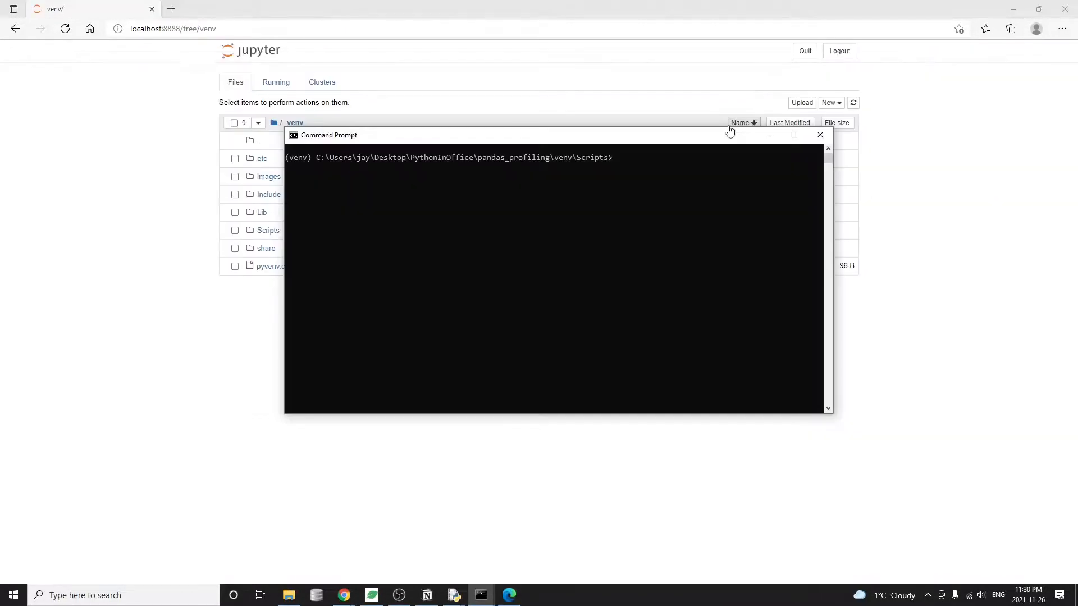
pyautogui.write('pip install')
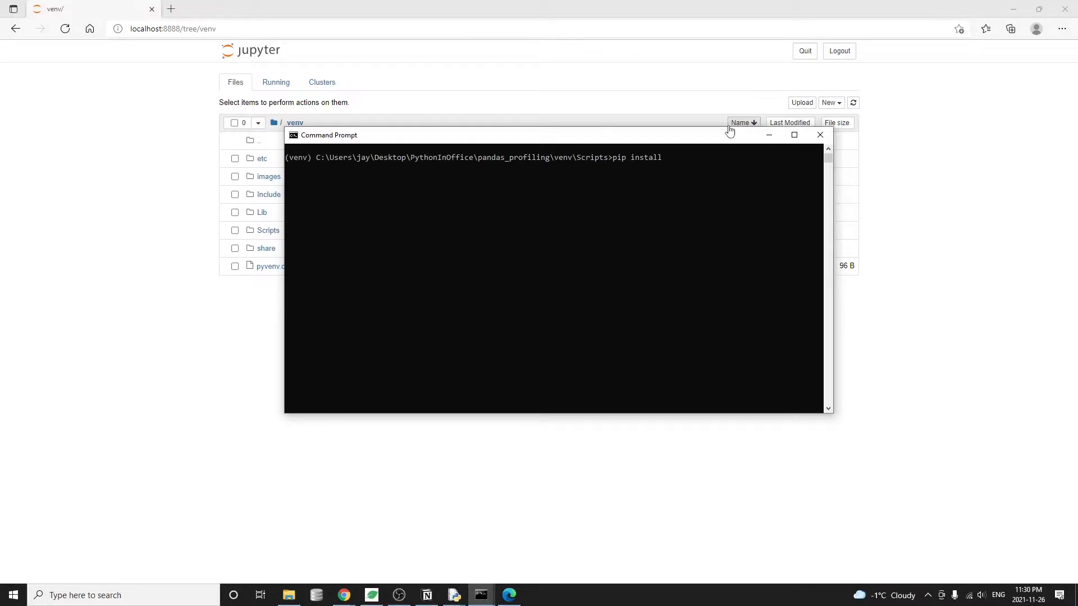
pyautogui.write('plo')
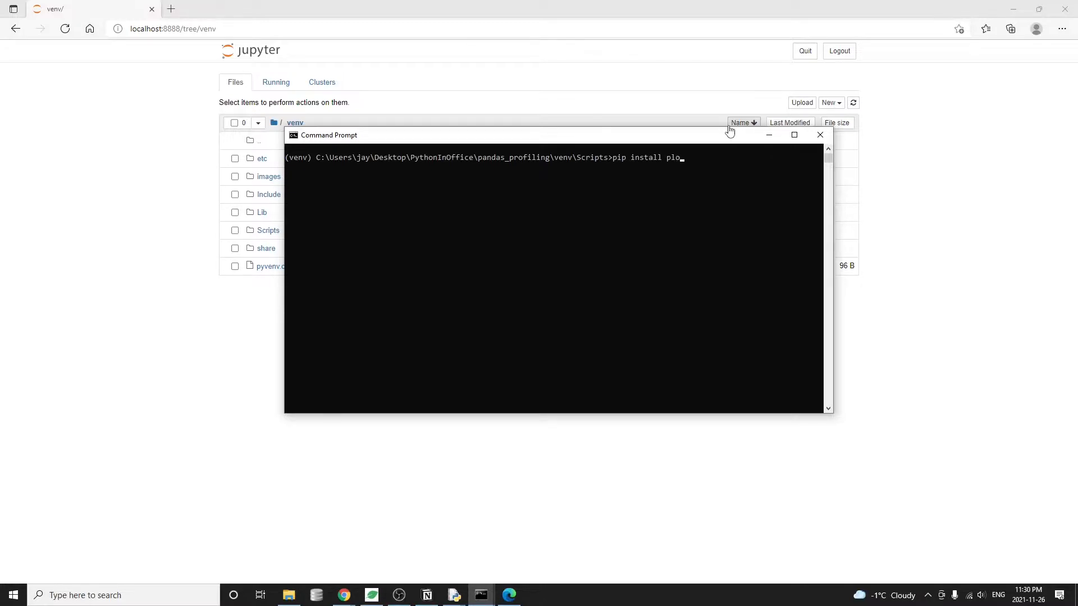
pyautogui.write('tly sw')
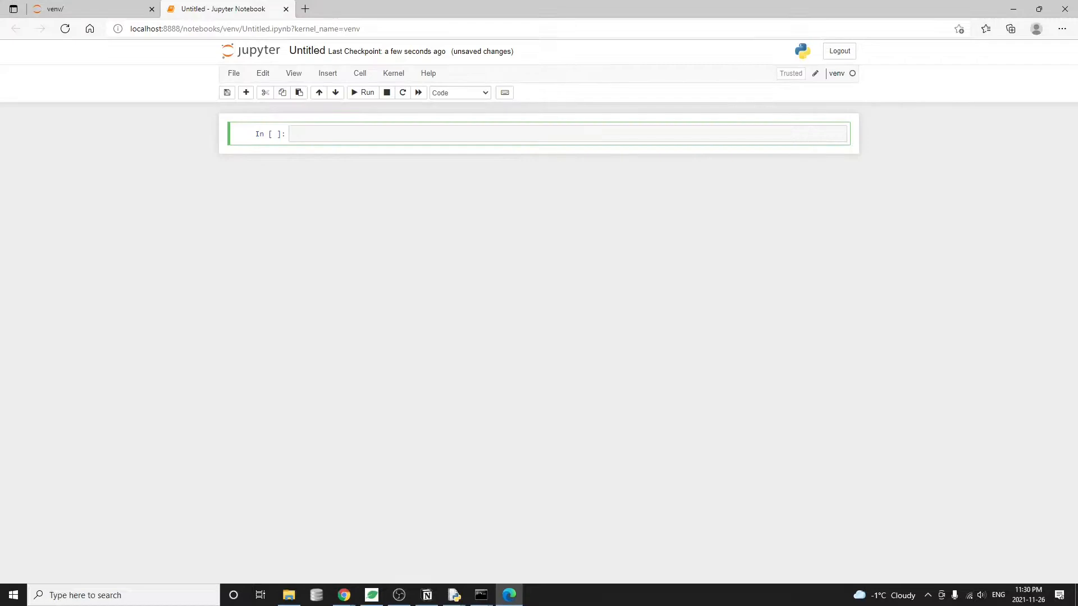
# Step: Create a new Untitled notebook on the venv kernel and focus its first code cell
pyautogui.click(550, 134)
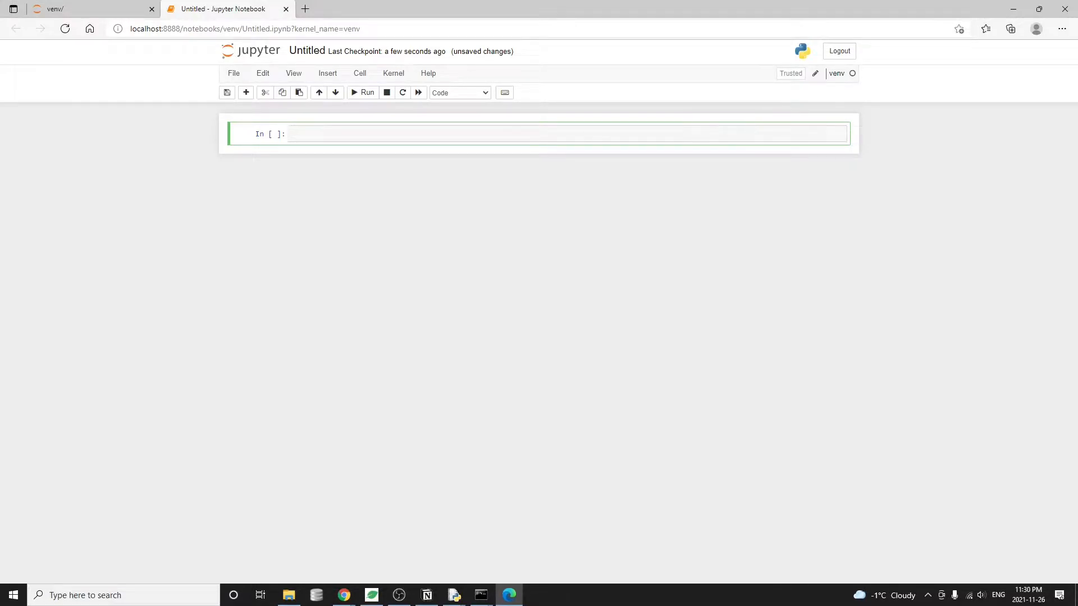
pyautogui.click(550, 133)
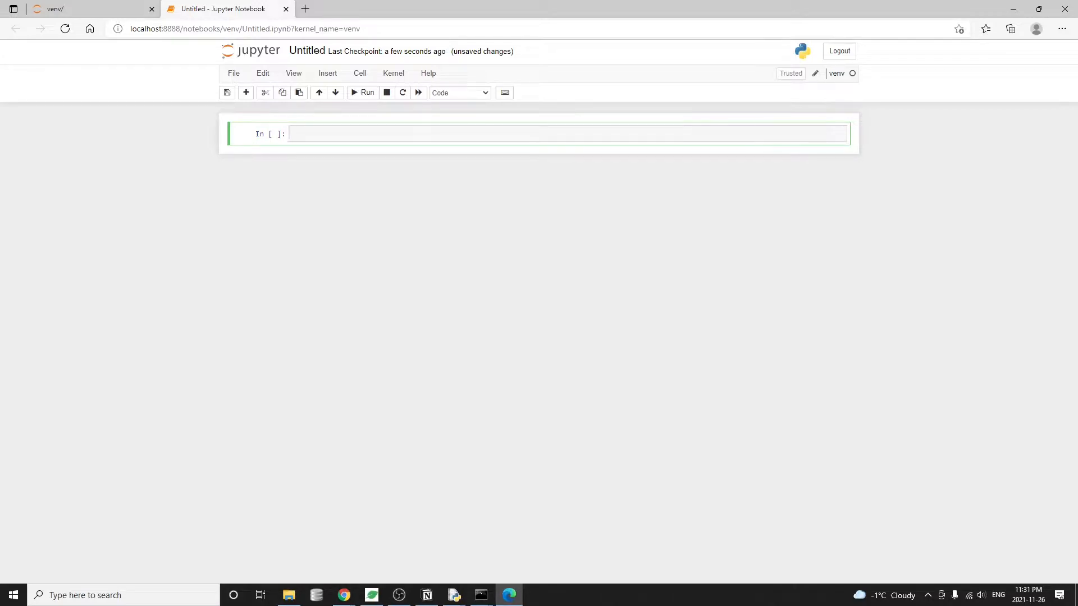
pyautogui.click(550, 133)
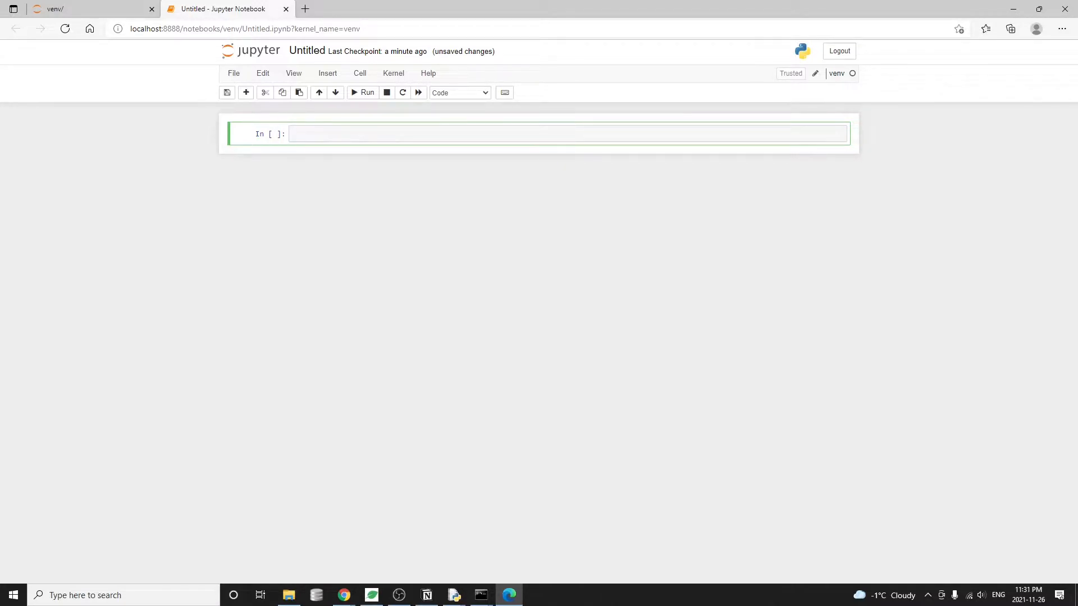
pyautogui.click(567, 134)
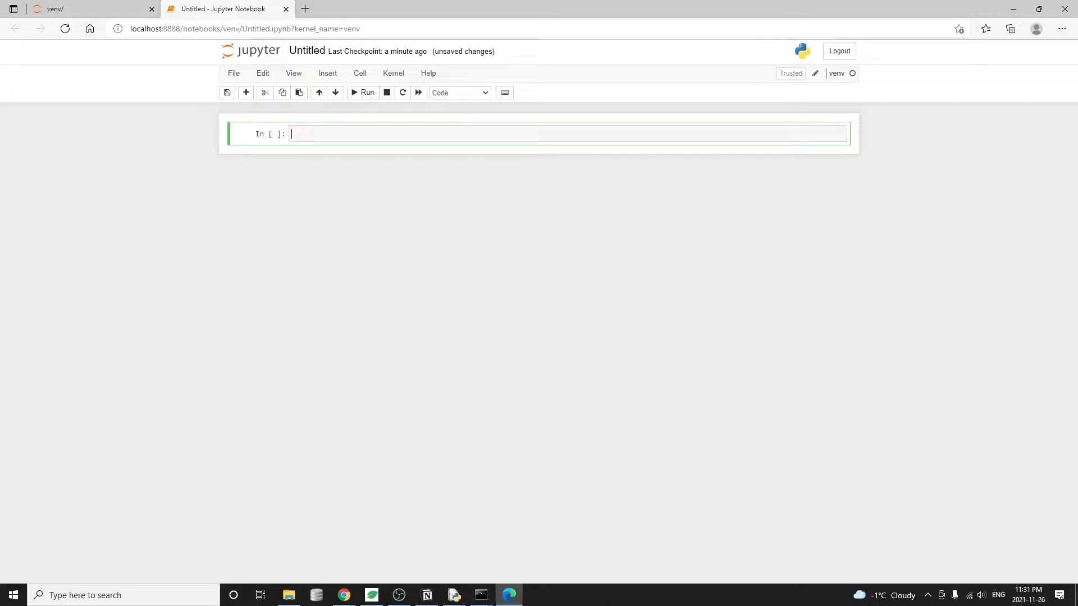
# Step: Import sweetviz and plotly.express, load px.data.gapminder() into df and show df.head()
pyautogui.write('import sweetviz as sv')
pyautogui.write('import plotly.express as px')
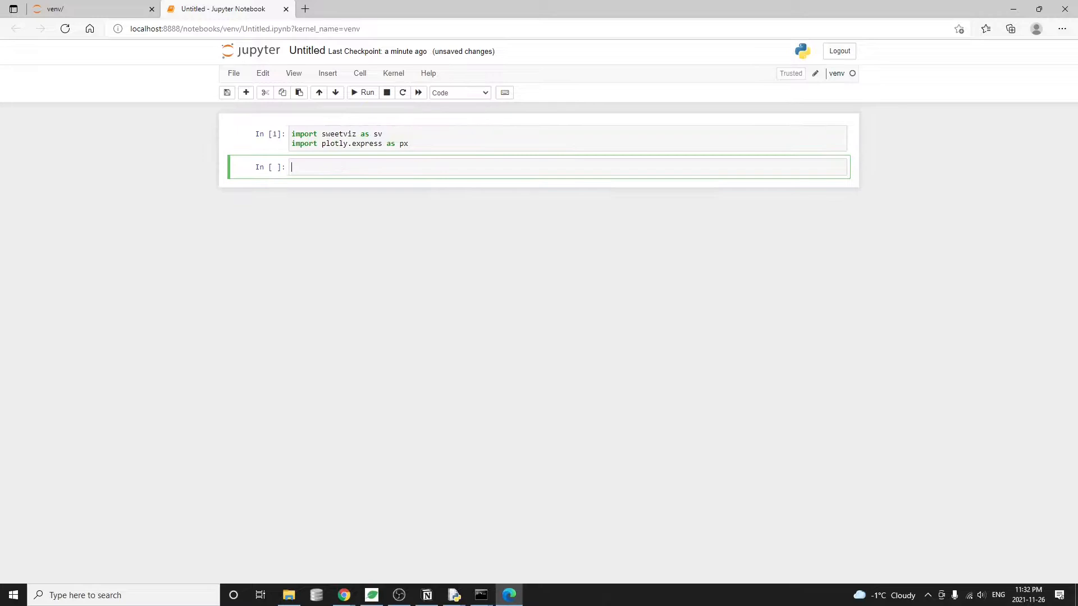
pyautogui.write('df = px.')
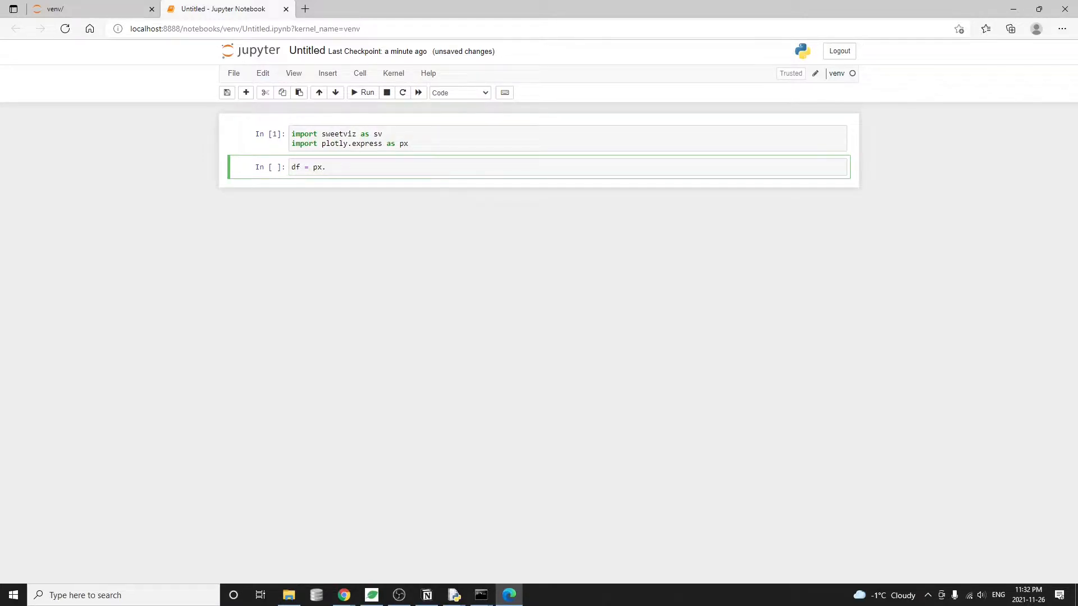
pyautogui.write('data.gap')
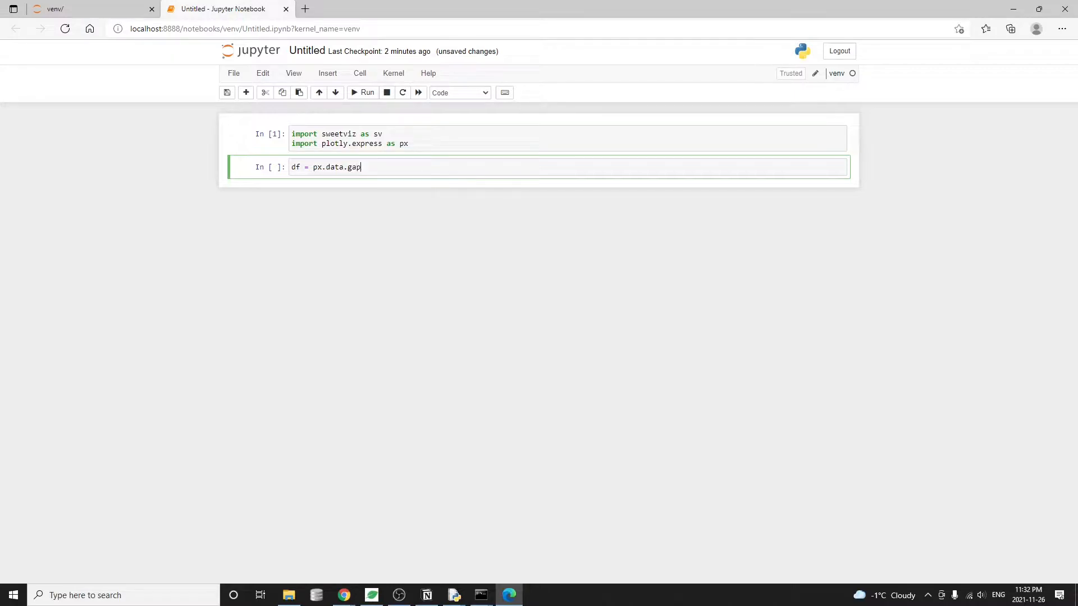
pyautogui.write('minder()')
pyautogui.write('df.head()')
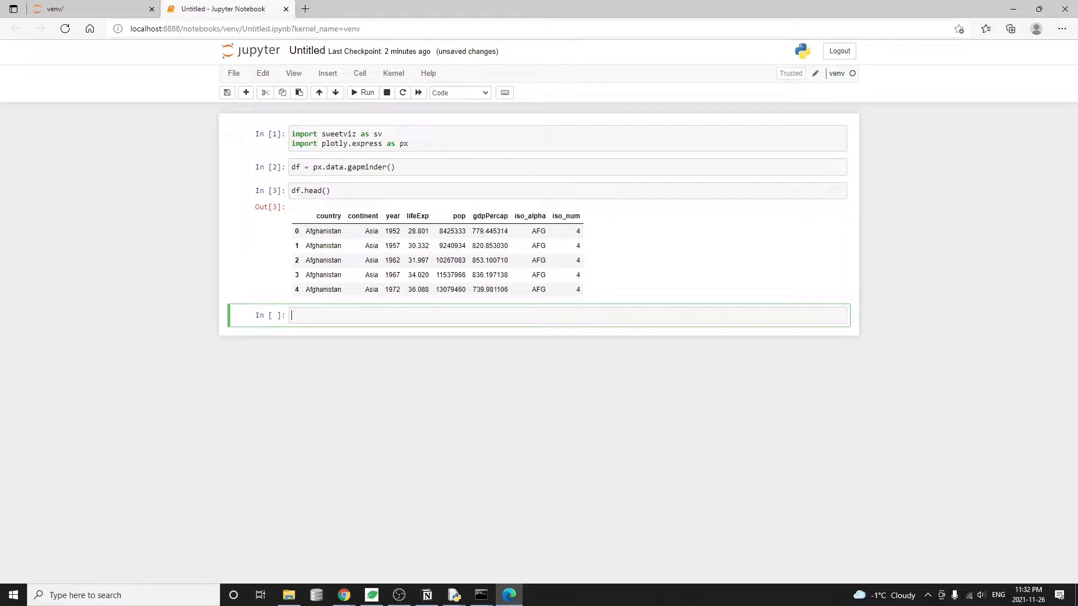
pyautogui.moveTo(549, 234)
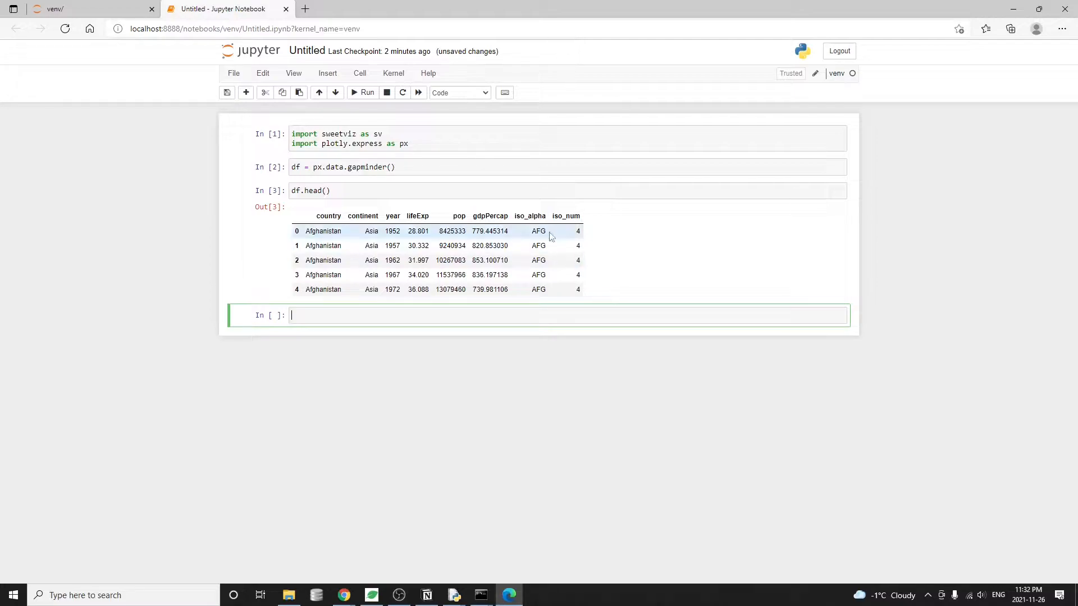
pyautogui.moveTo(515, 215)
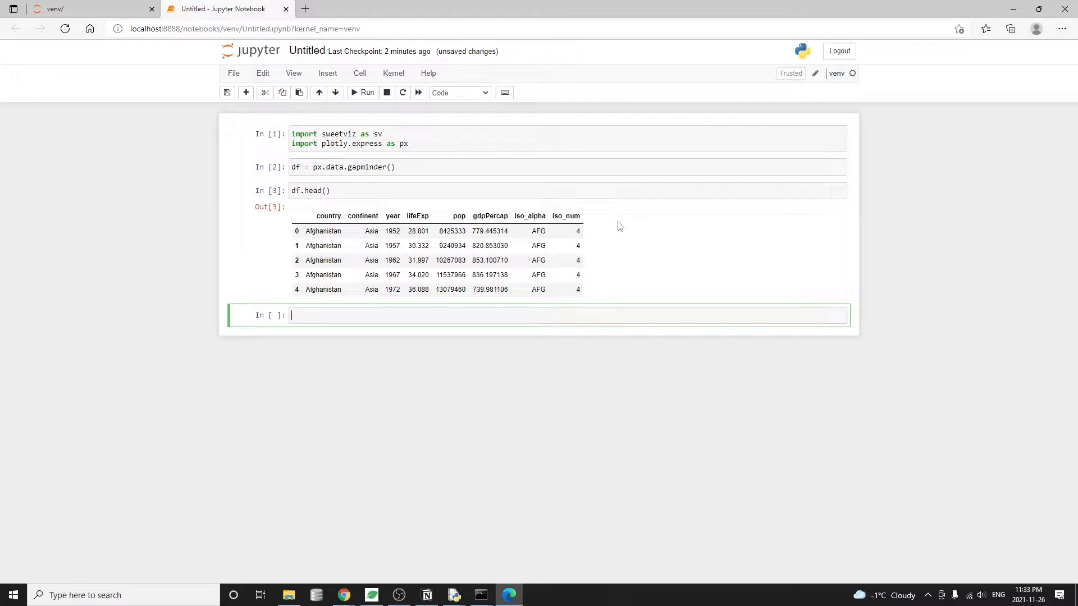
# Step: Run report = sv.analyze(df) to build the Sweetviz report
pyautogui.write('report')
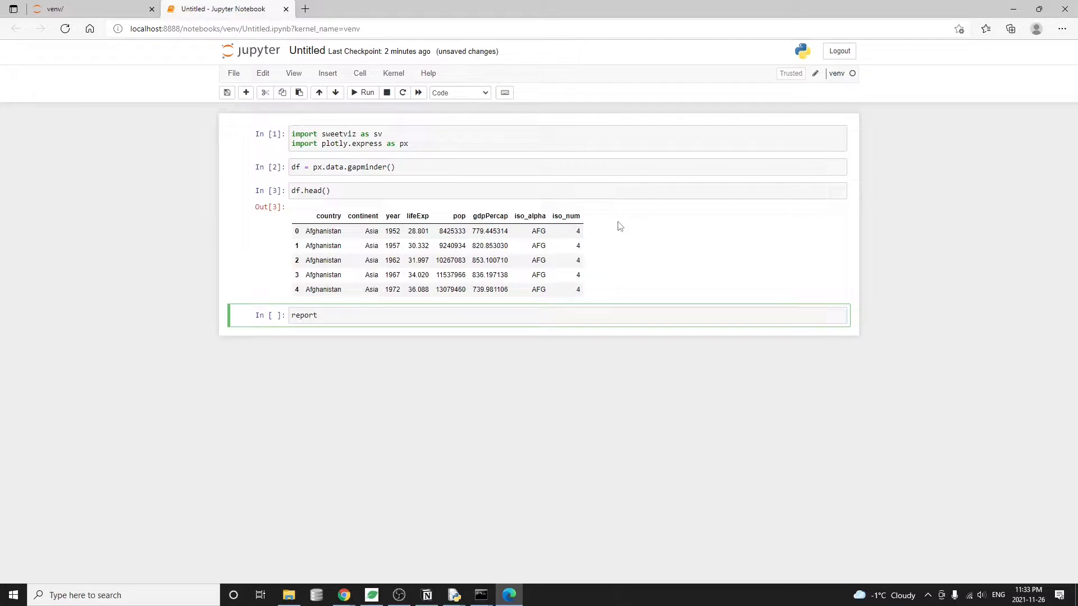
pyautogui.write('=')
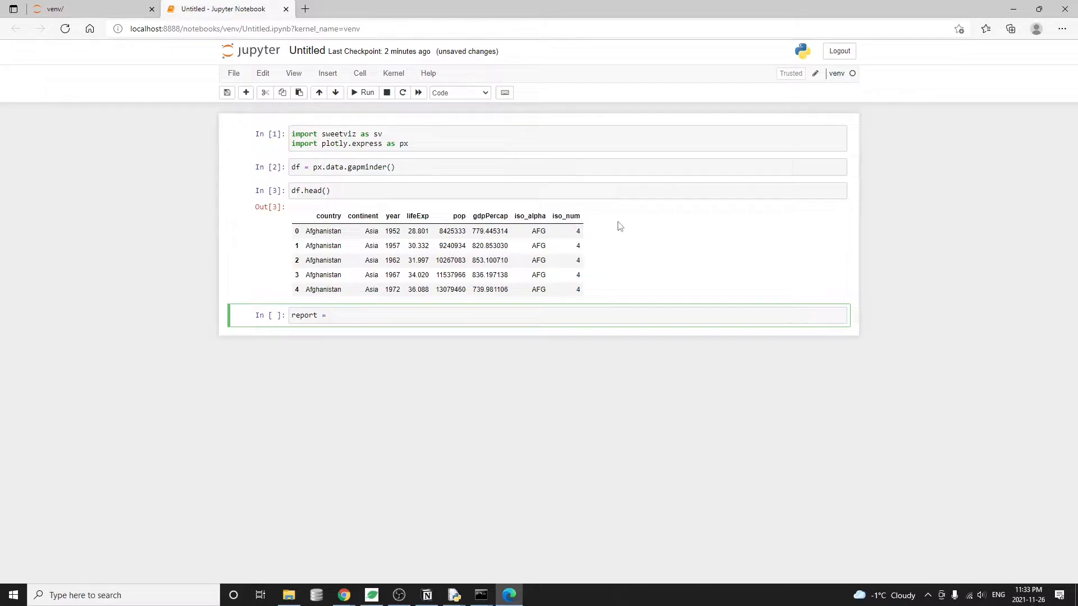
pyautogui.write('sv.')
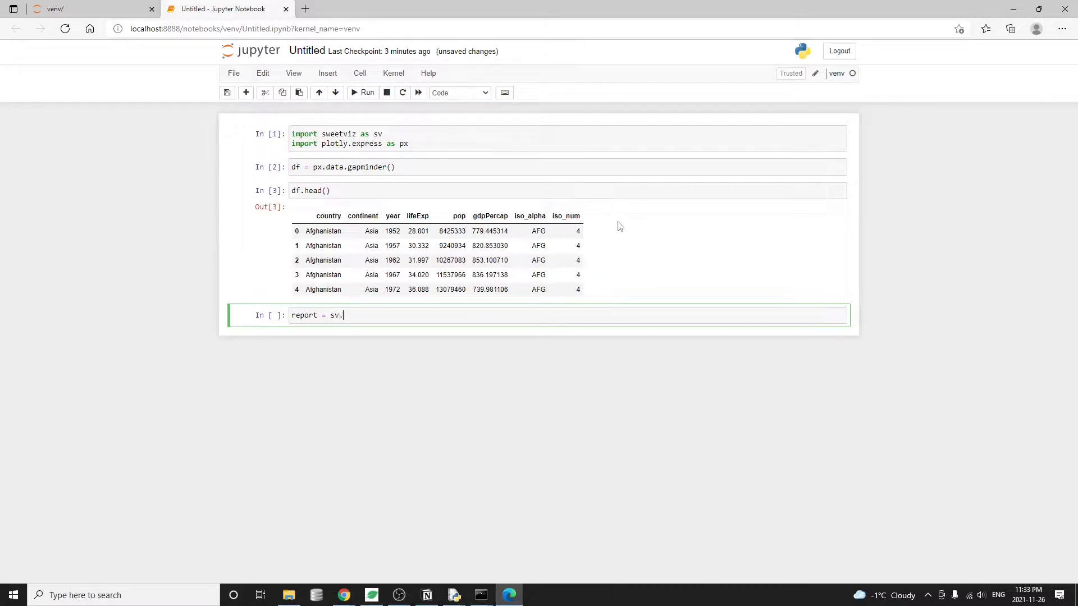
pyautogui.press('shift+enter')
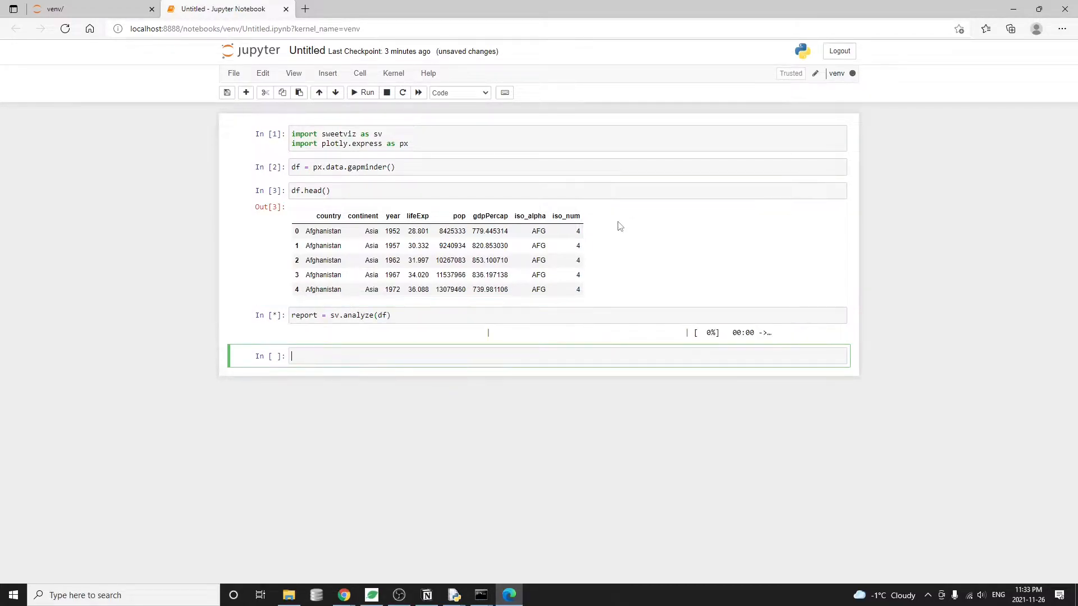
pyautogui.moveTo(615, 335)
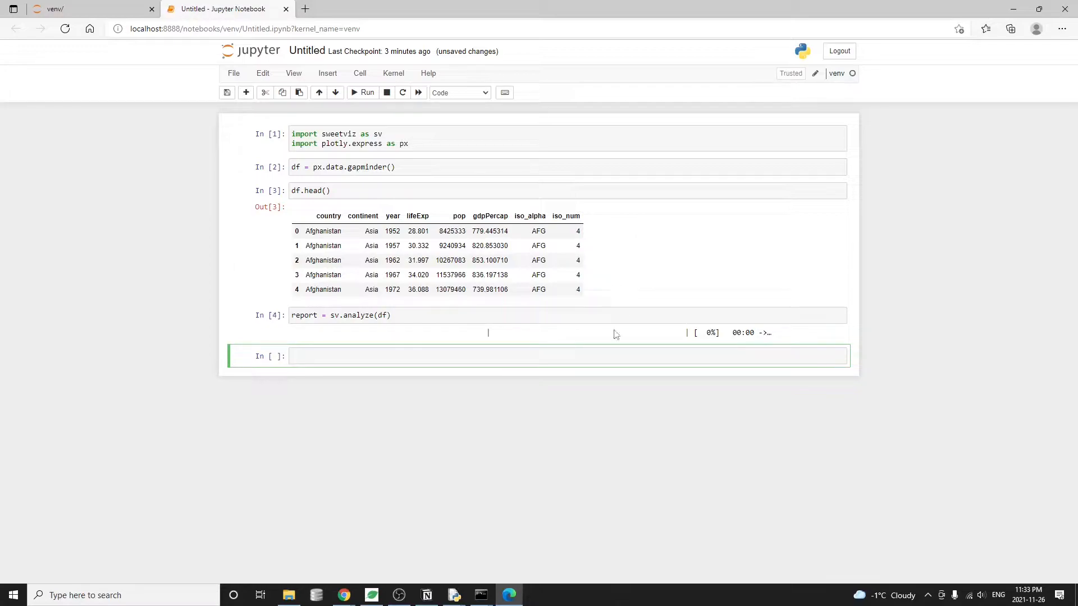
pyautogui.moveTo(581, 361)
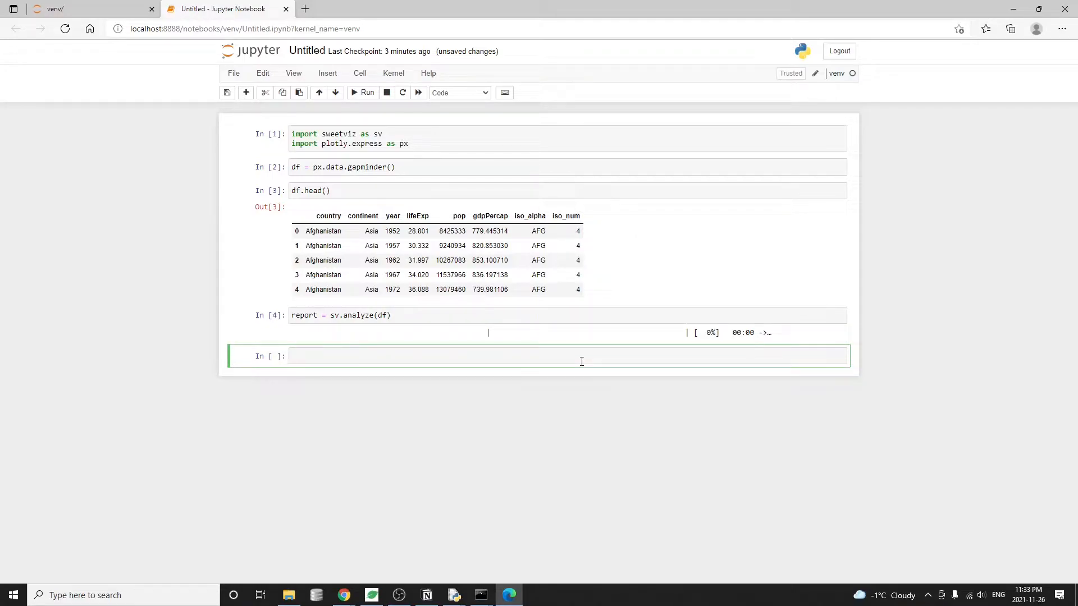
# Step: Enter report.show_notebook() in the next cell, not yet run
pyautogui.write('repor')
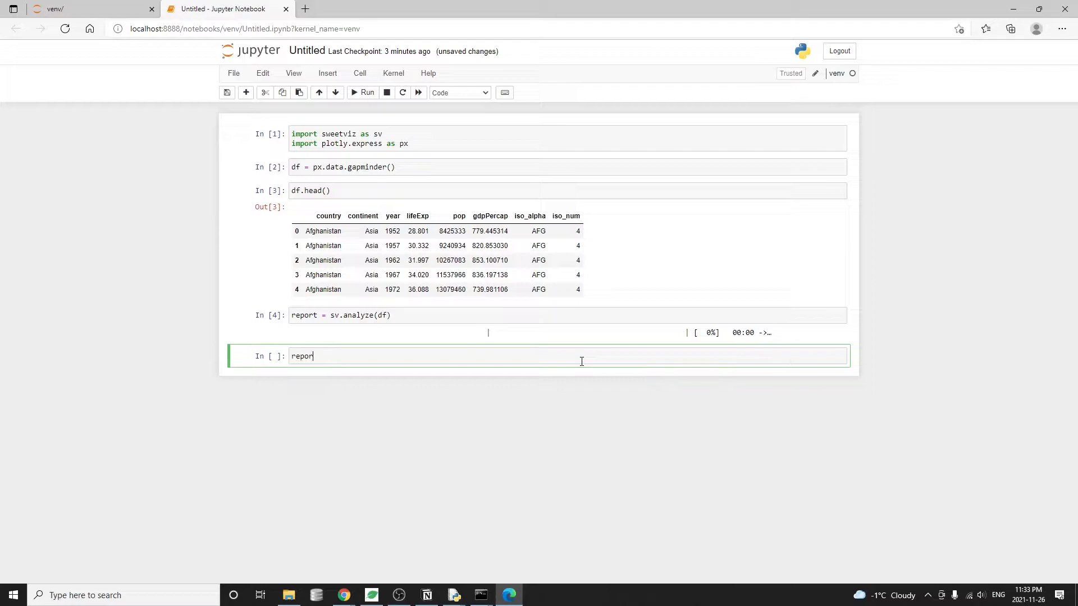
pyautogui.write('.show_no')
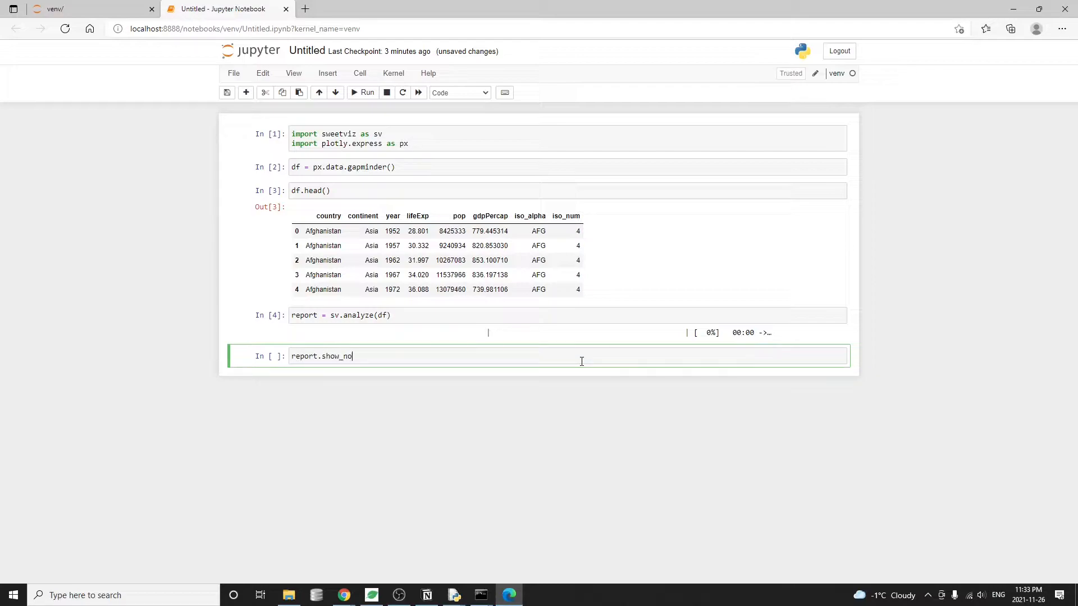
pyautogui.write('tebook()')
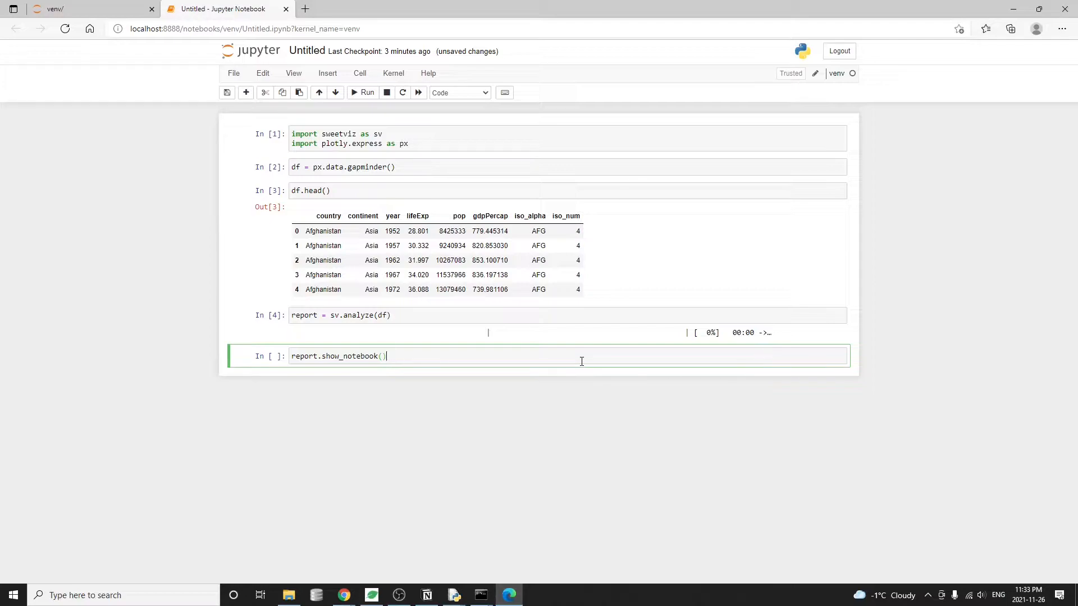
# Step: Render the report inline and expand the lifeExp variable's detailed view
pyautogui.click(363, 92)
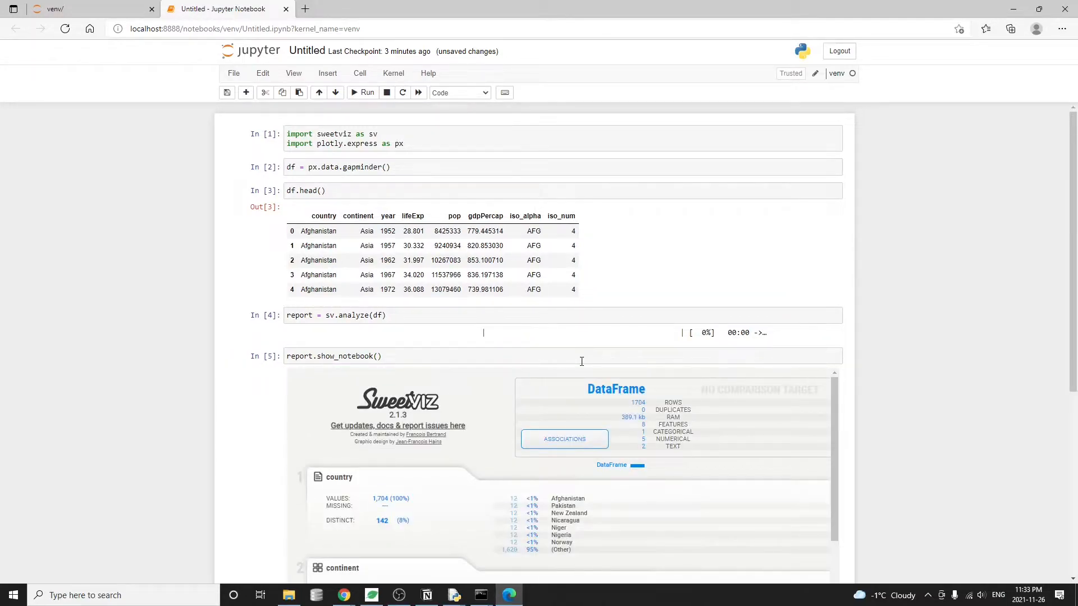
pyautogui.scroll(-3)
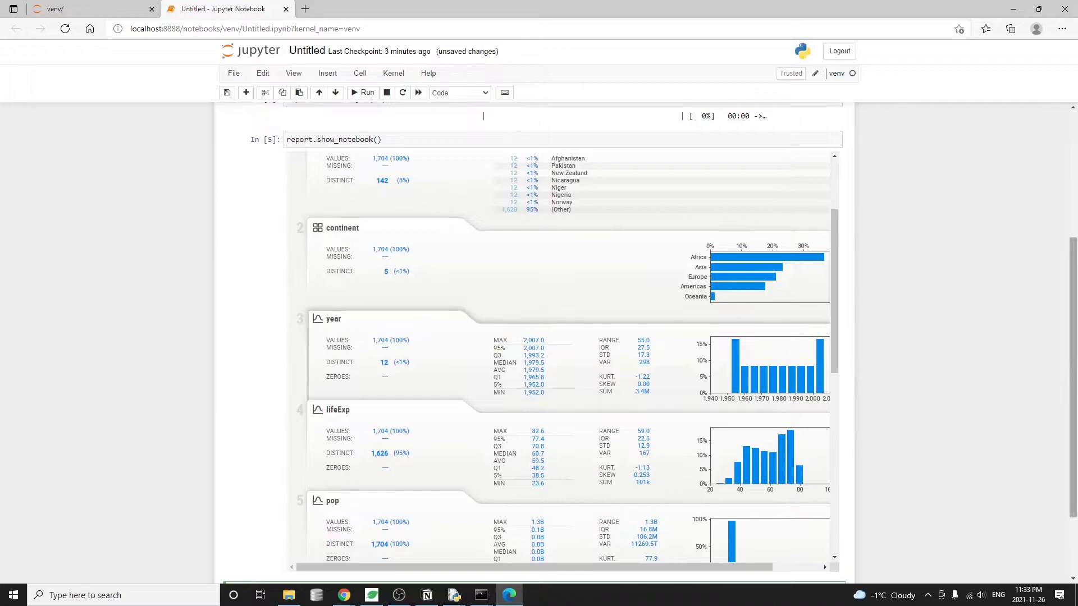
pyautogui.scroll(3)
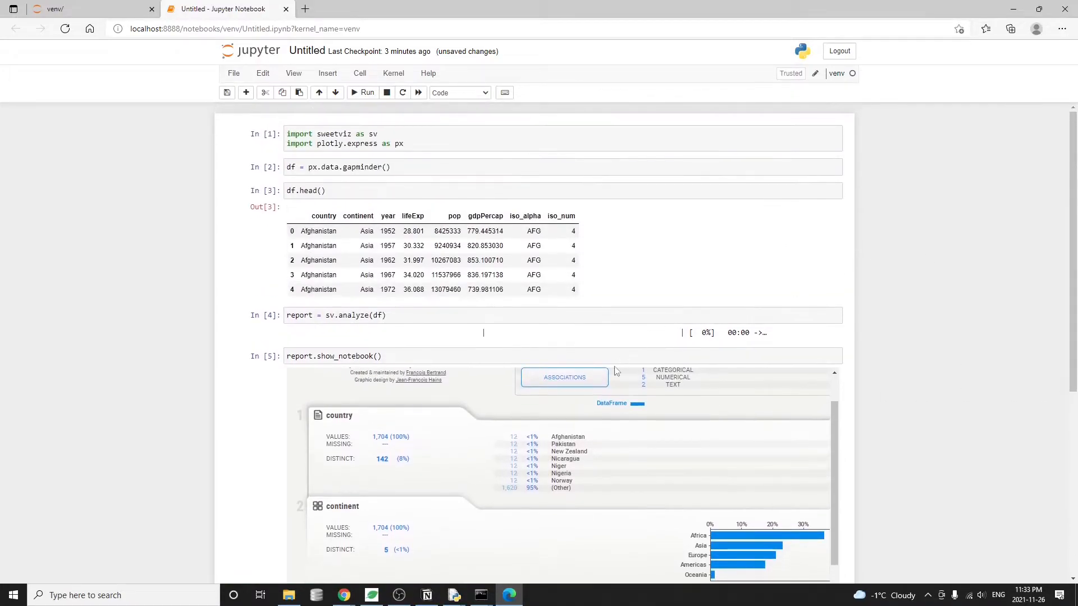
pyautogui.scroll(3)
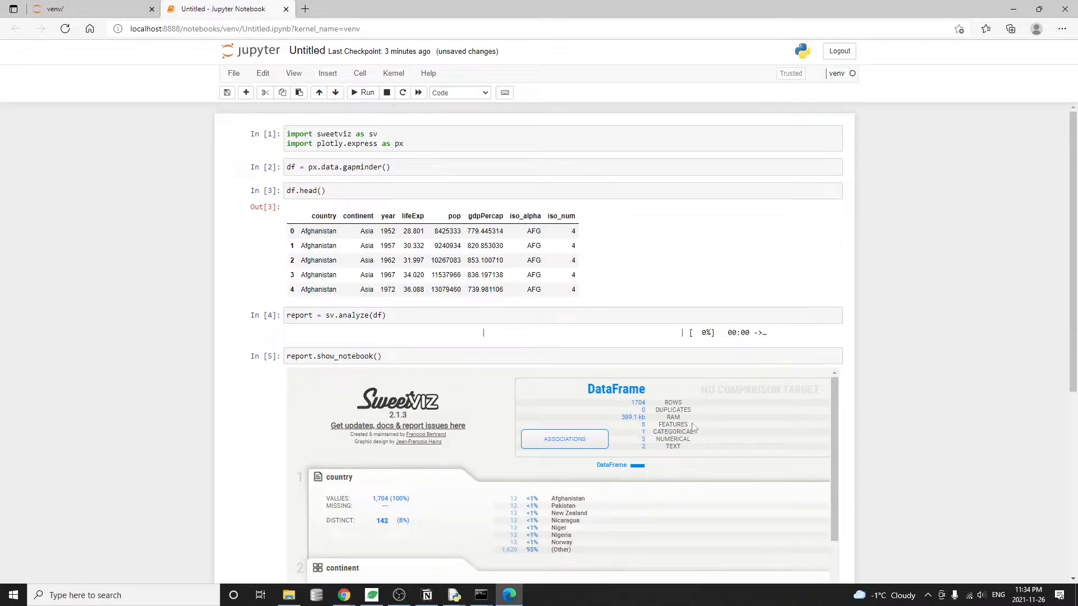
pyautogui.moveTo(639, 436)
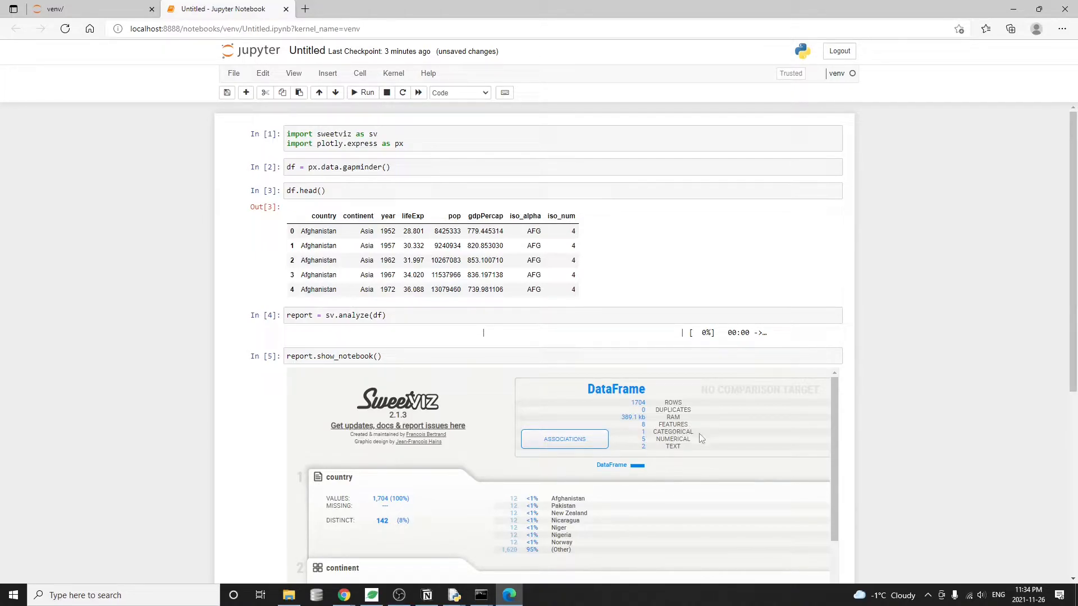
pyautogui.moveTo(641, 452)
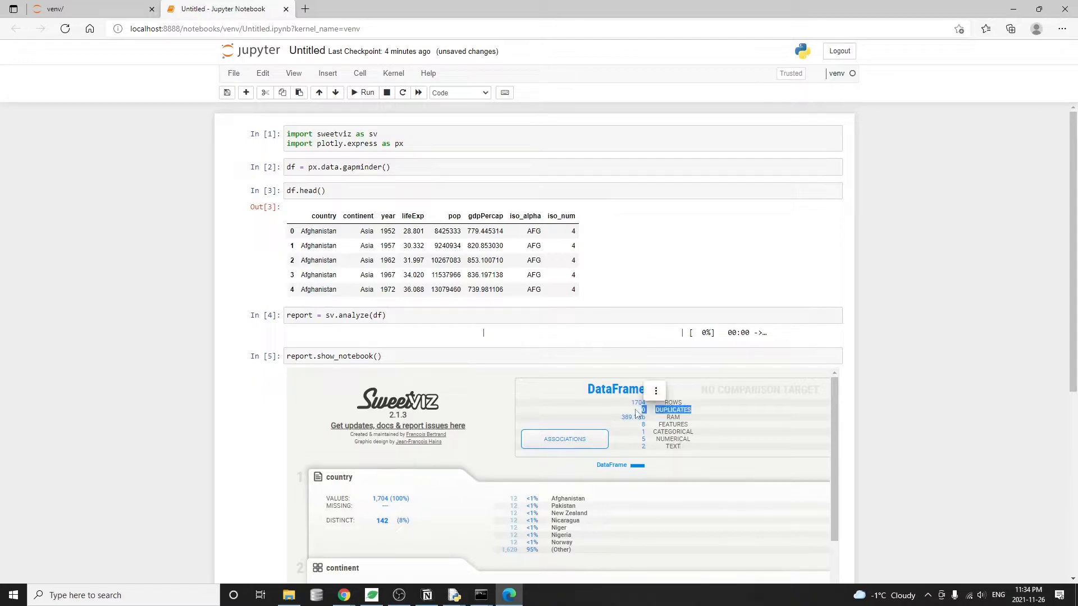
pyautogui.moveTo(710, 415)
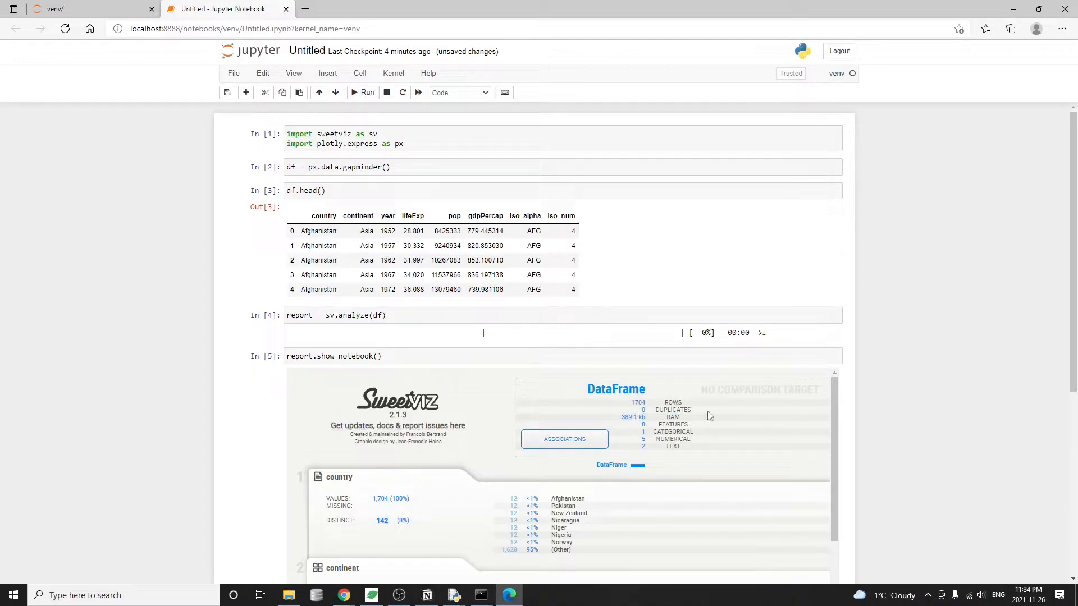
pyautogui.scroll(-3)
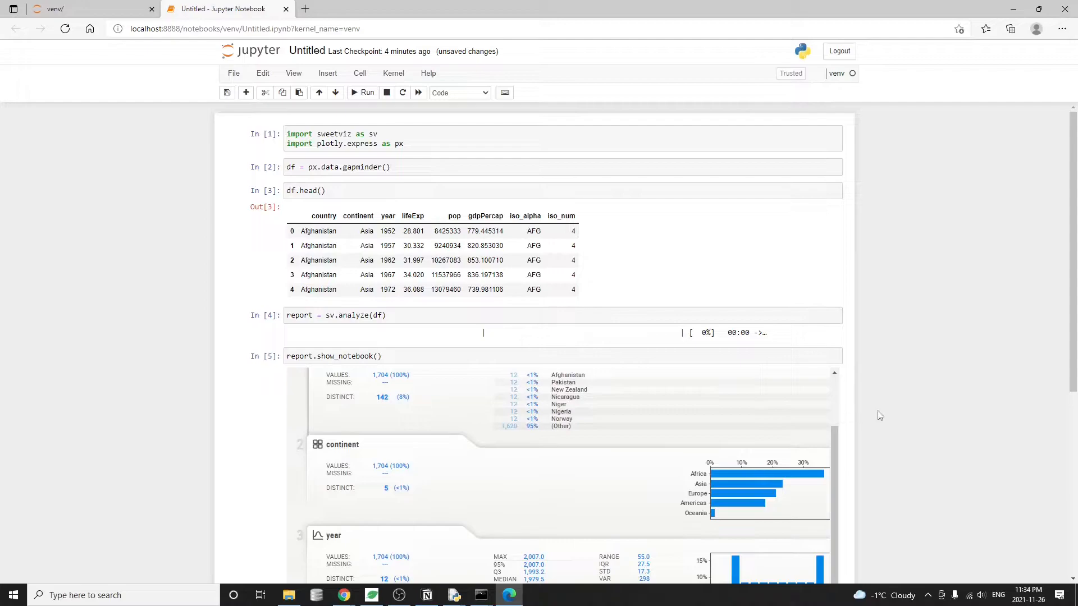
pyautogui.scroll(-3)
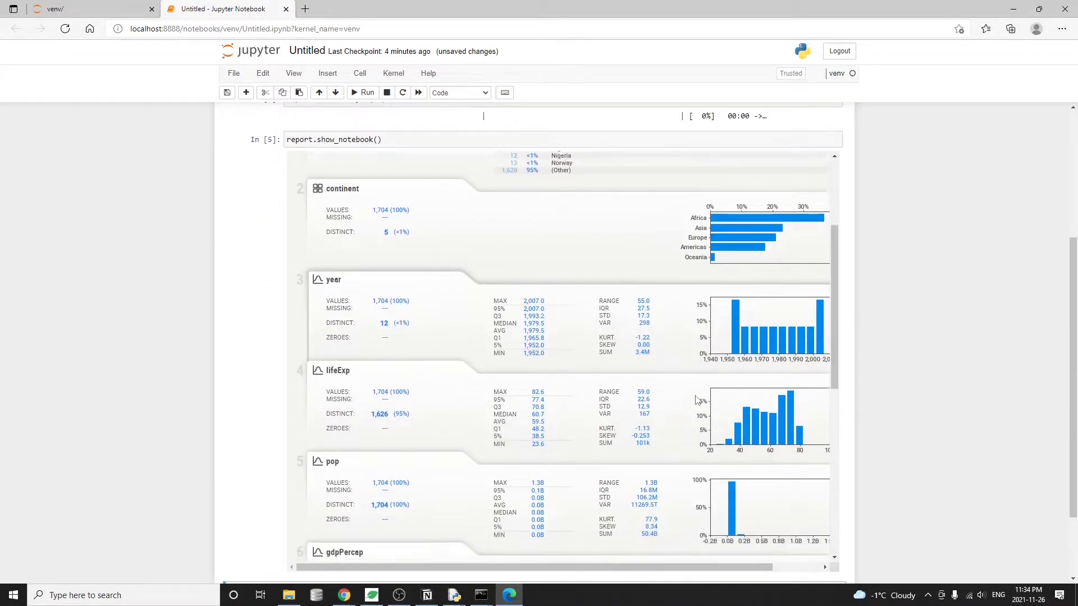
pyautogui.scroll(-3)
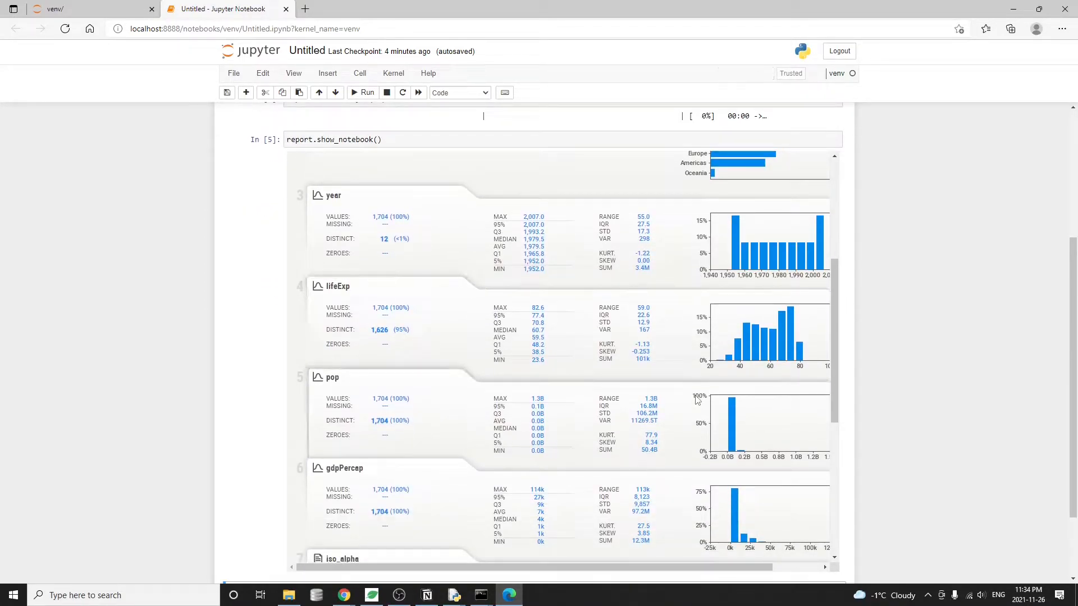
pyautogui.click(337, 286)
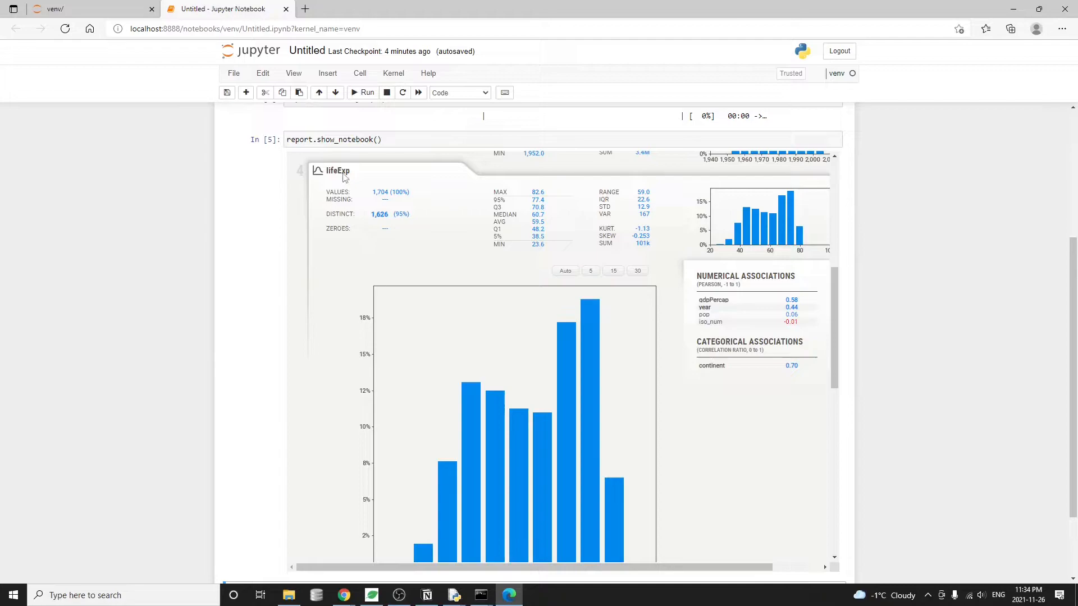
pyautogui.moveTo(497, 325)
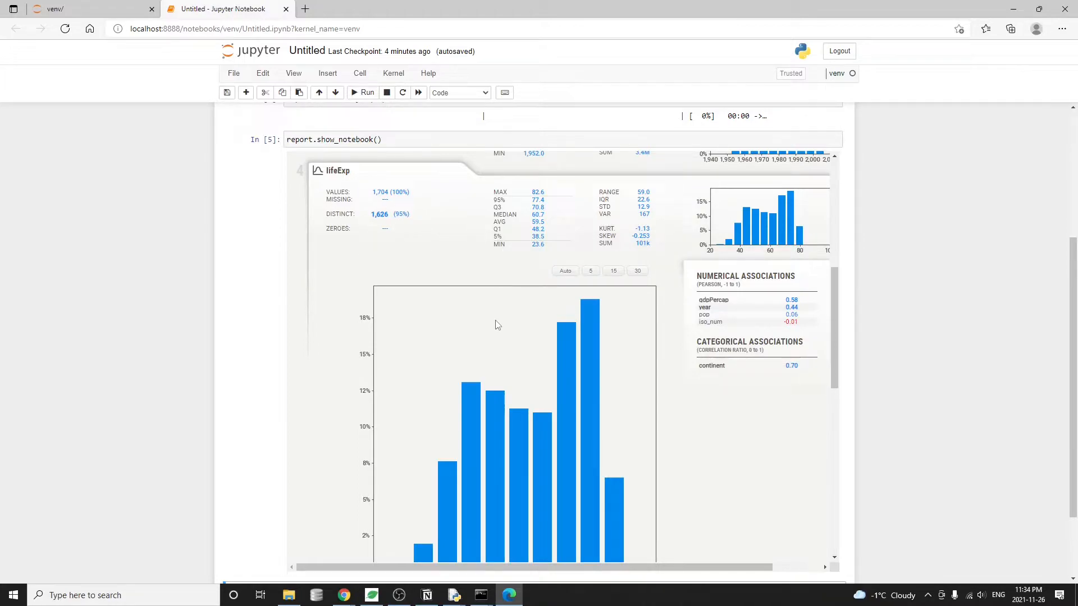
pyautogui.moveTo(506, 327)
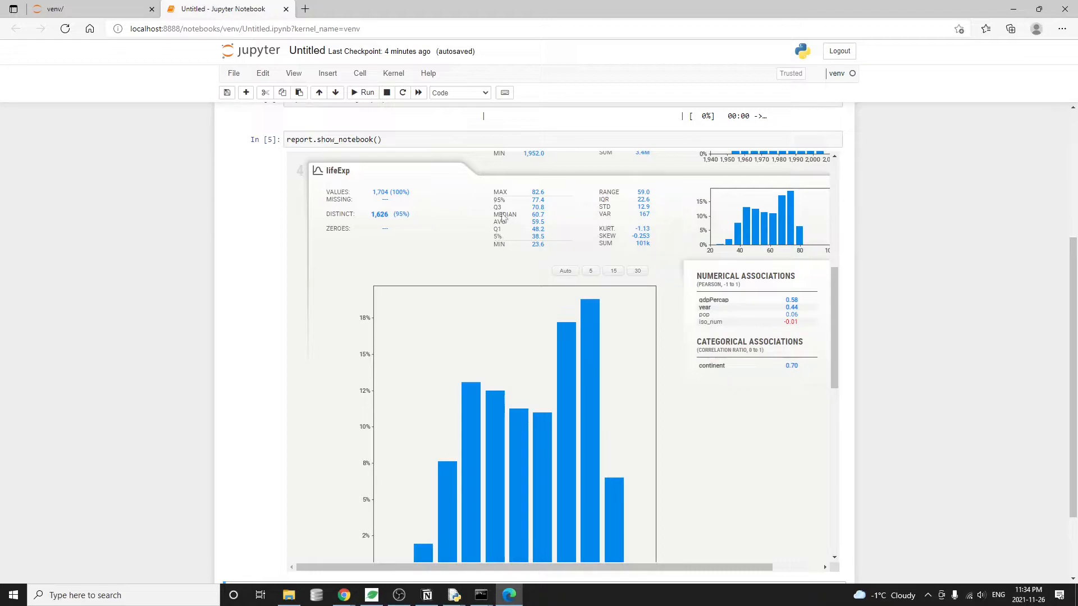
# Step: Switch the lifeExp histogram to 30 bins and review its statistics and associations
pyautogui.scroll(-3)
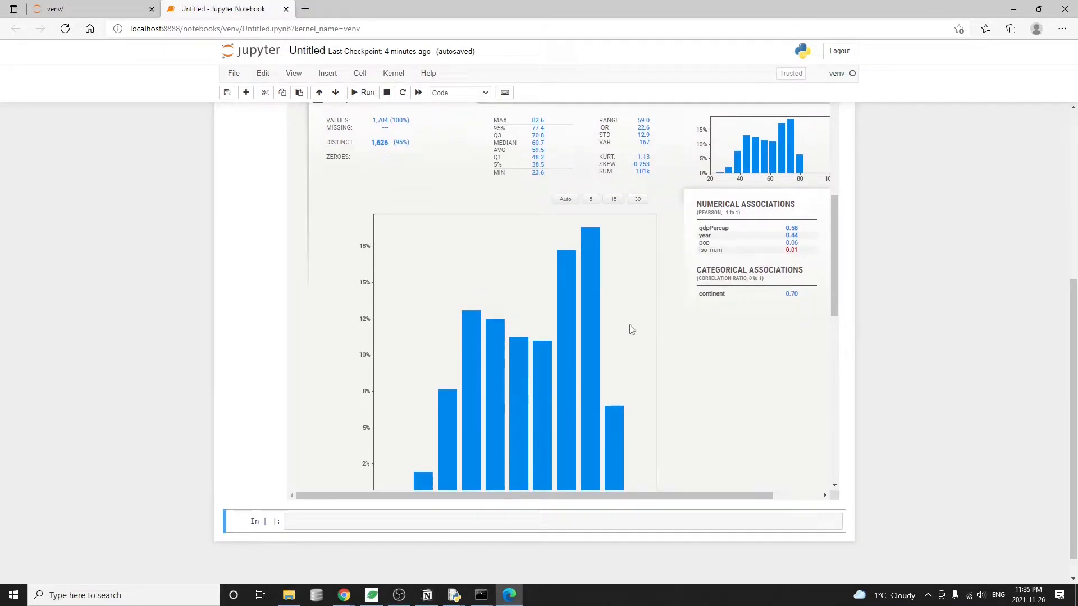
pyautogui.moveTo(538, 355)
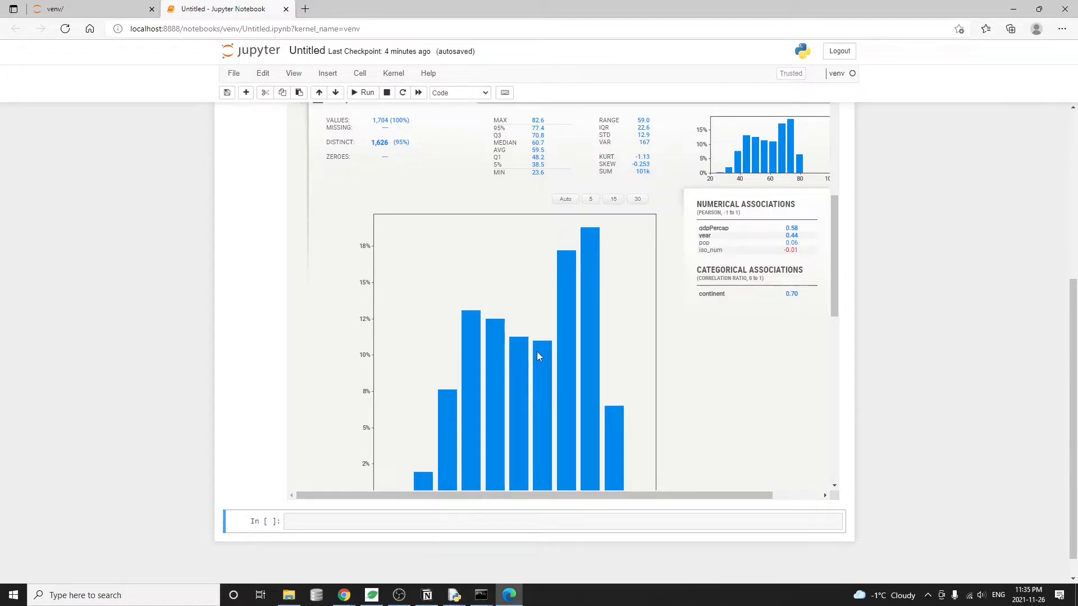
pyautogui.moveTo(603, 318)
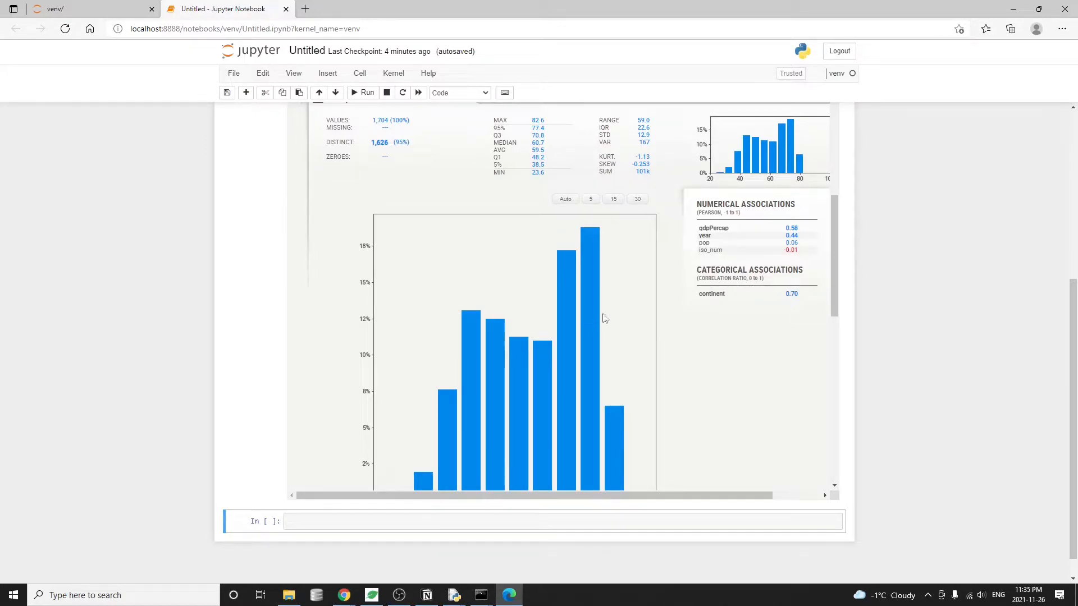
pyautogui.click(613, 198)
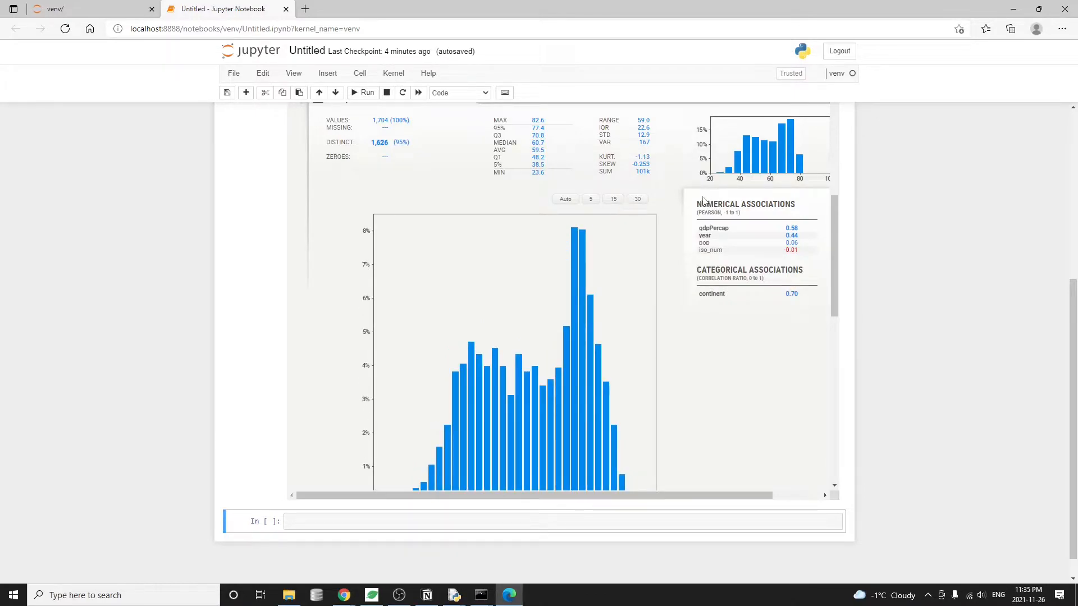
pyautogui.moveTo(687, 347)
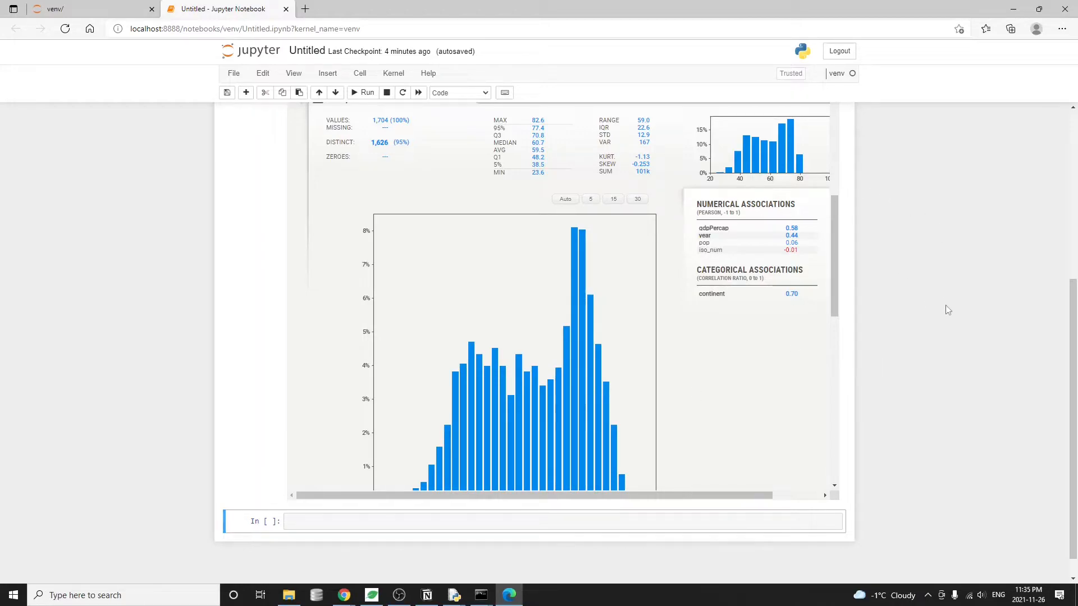
pyautogui.scroll(3)
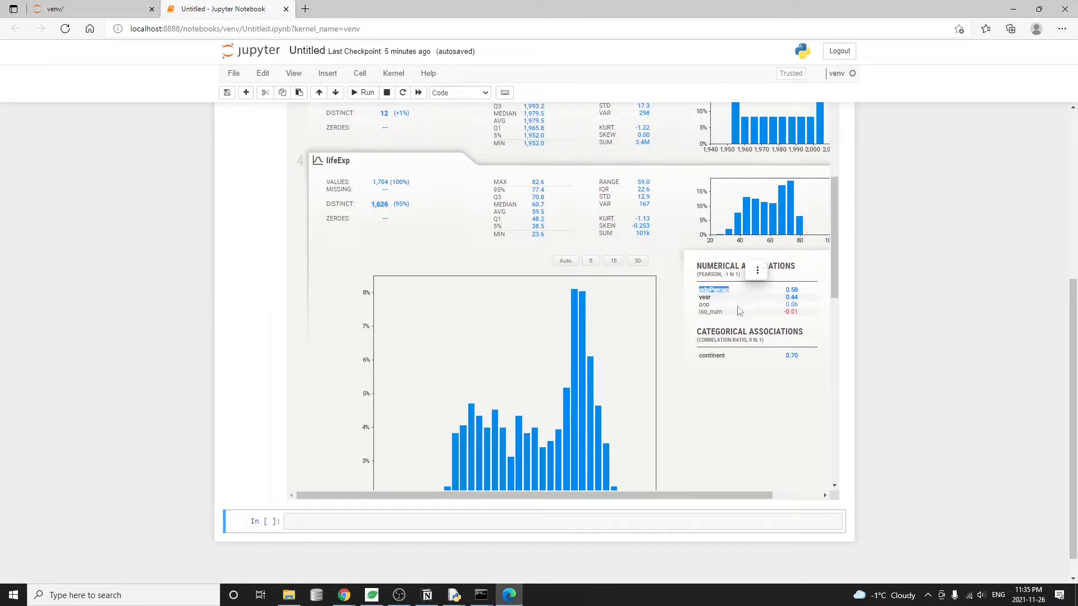
pyautogui.moveTo(787, 366)
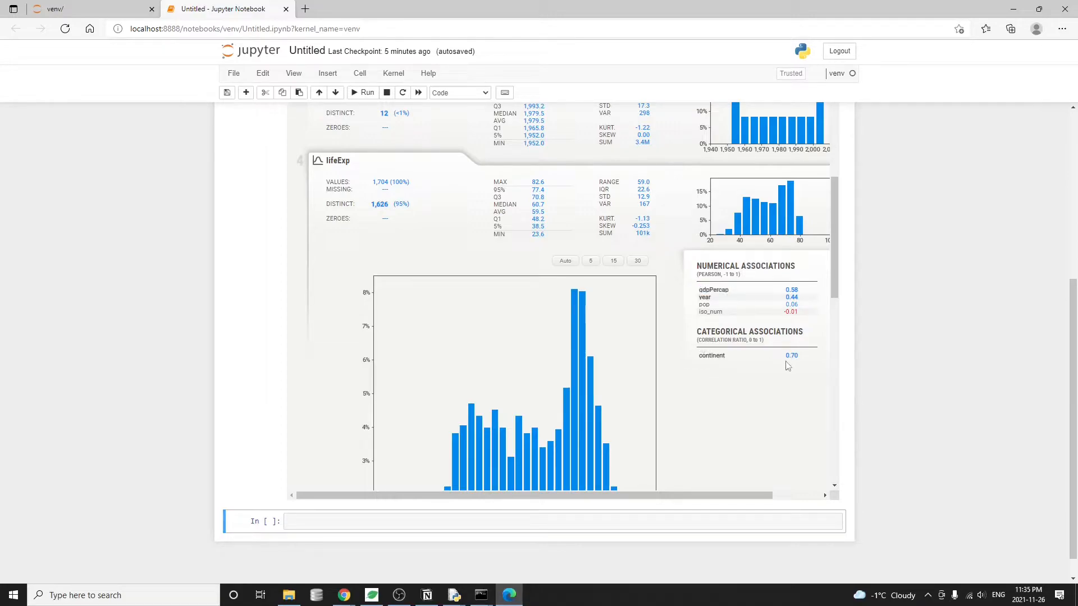
pyautogui.moveTo(347, 175)
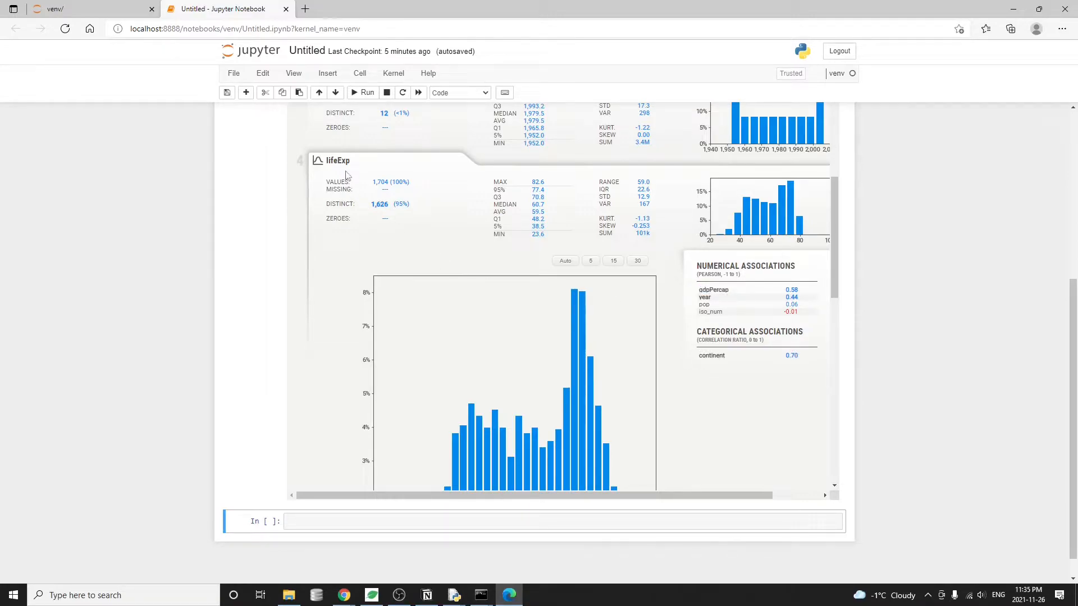
pyautogui.scroll(-3)
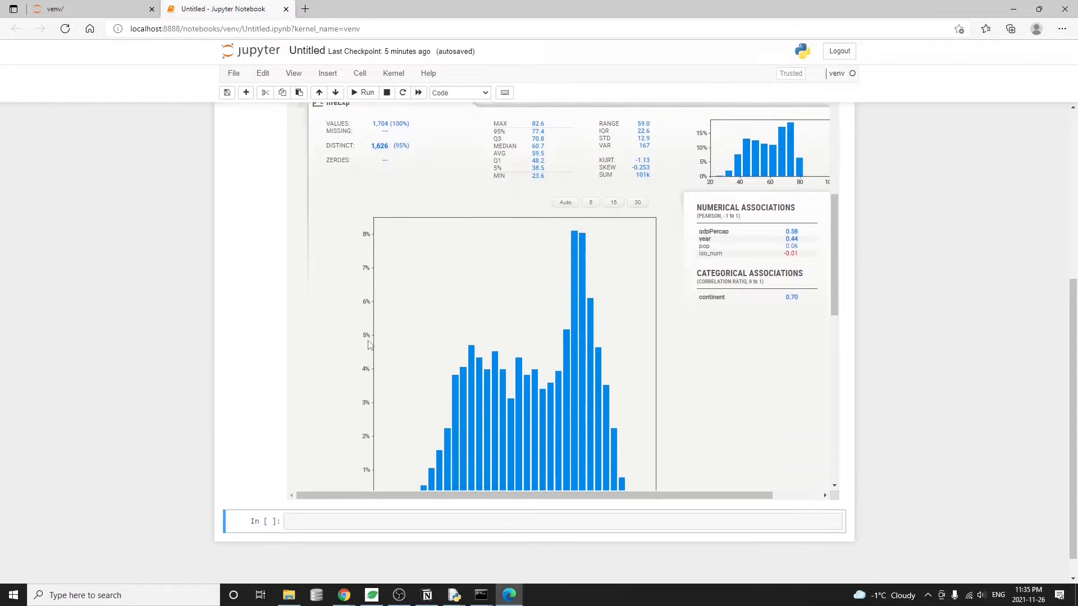
pyautogui.scroll(-3)
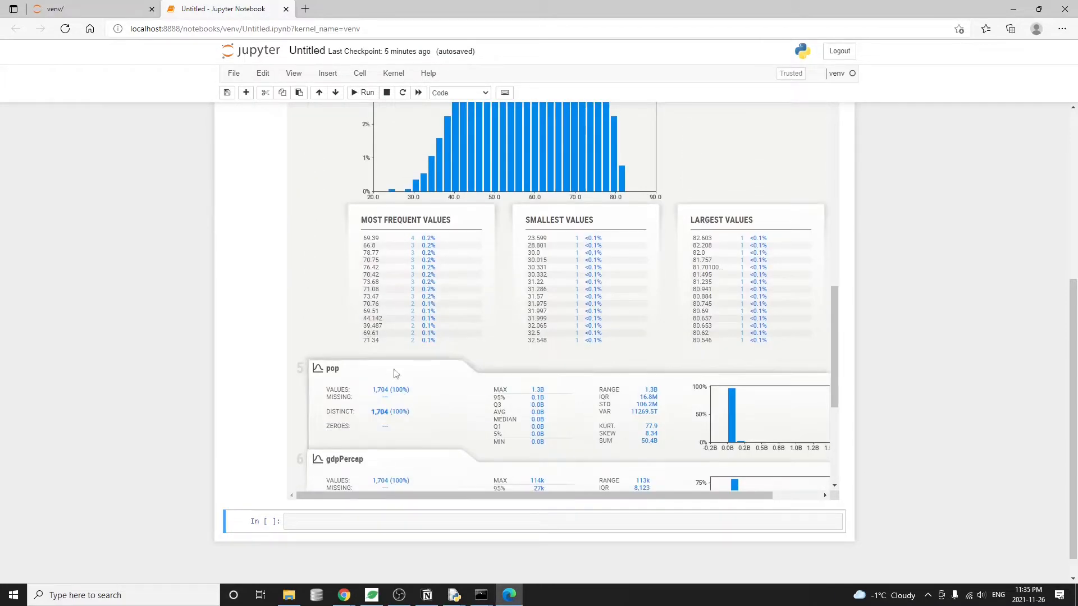
pyautogui.moveTo(369, 220)
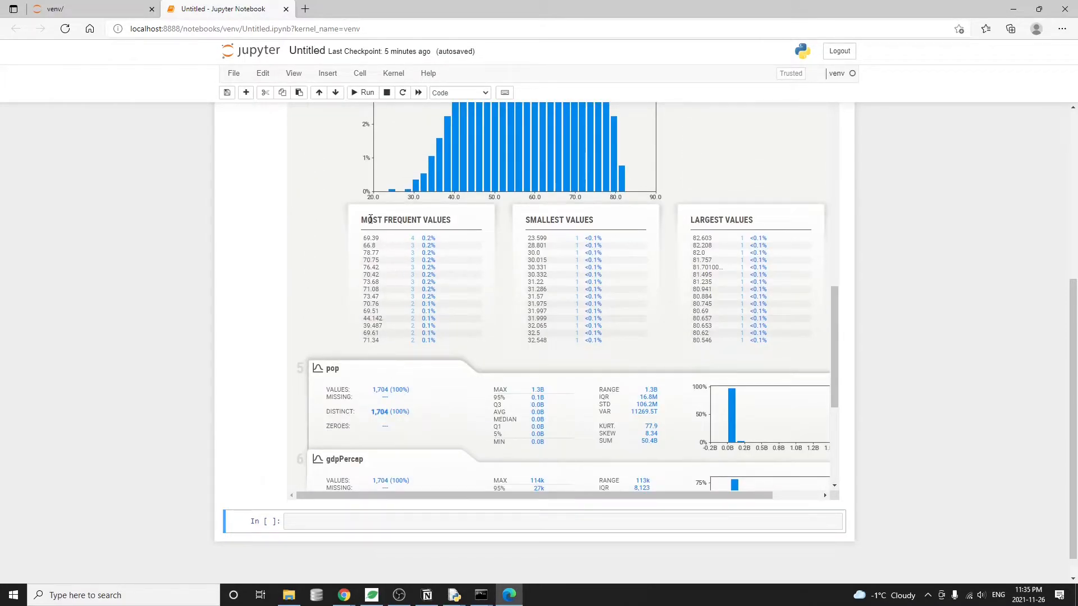
pyautogui.moveTo(571, 220)
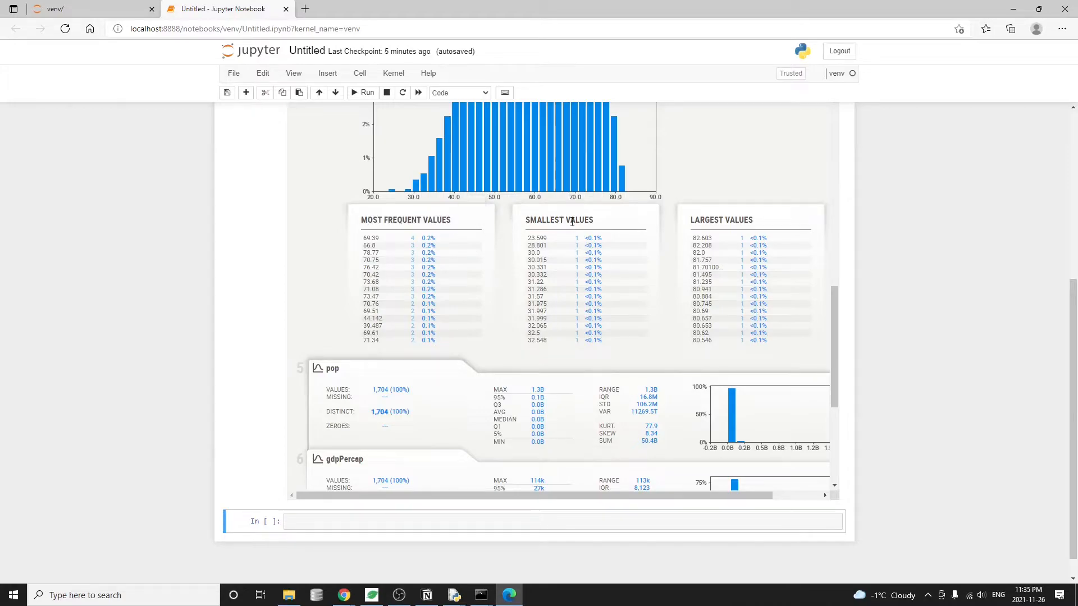
pyautogui.moveTo(825, 253)
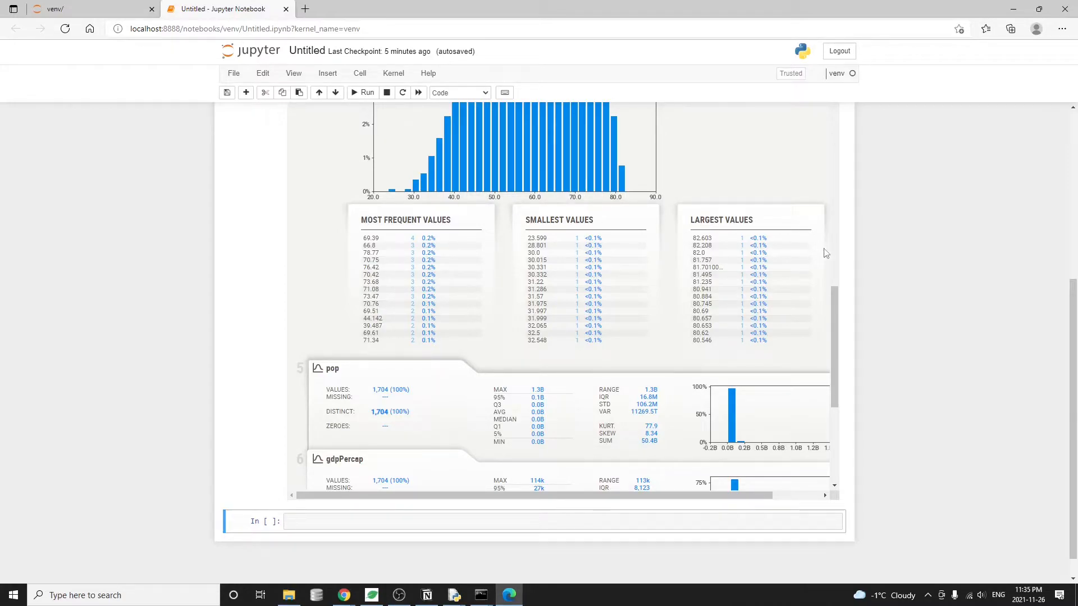
pyautogui.scroll(3)
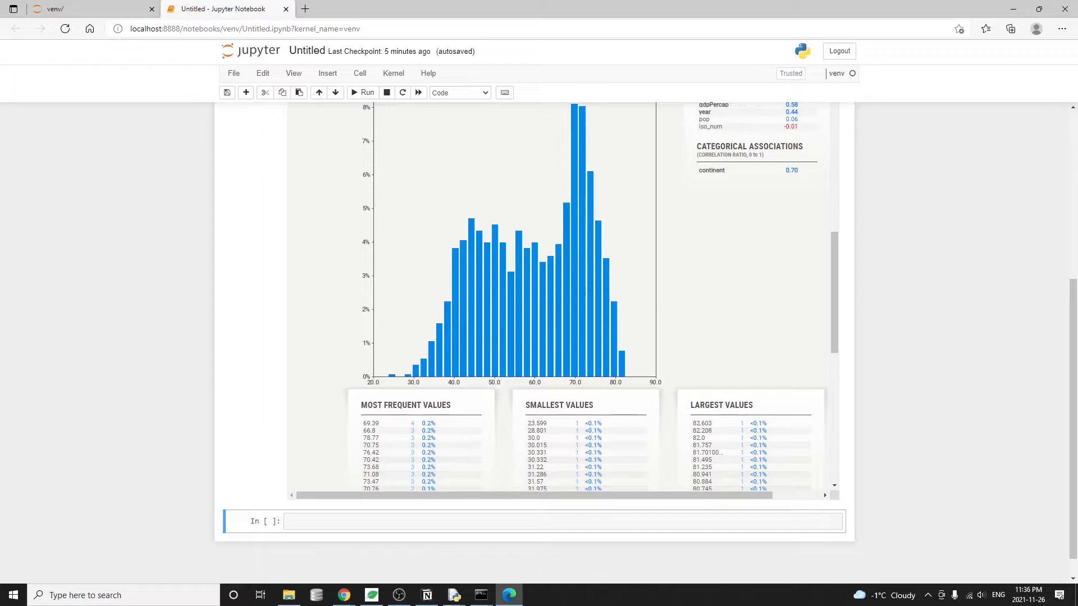
pyautogui.moveTo(330, 372)
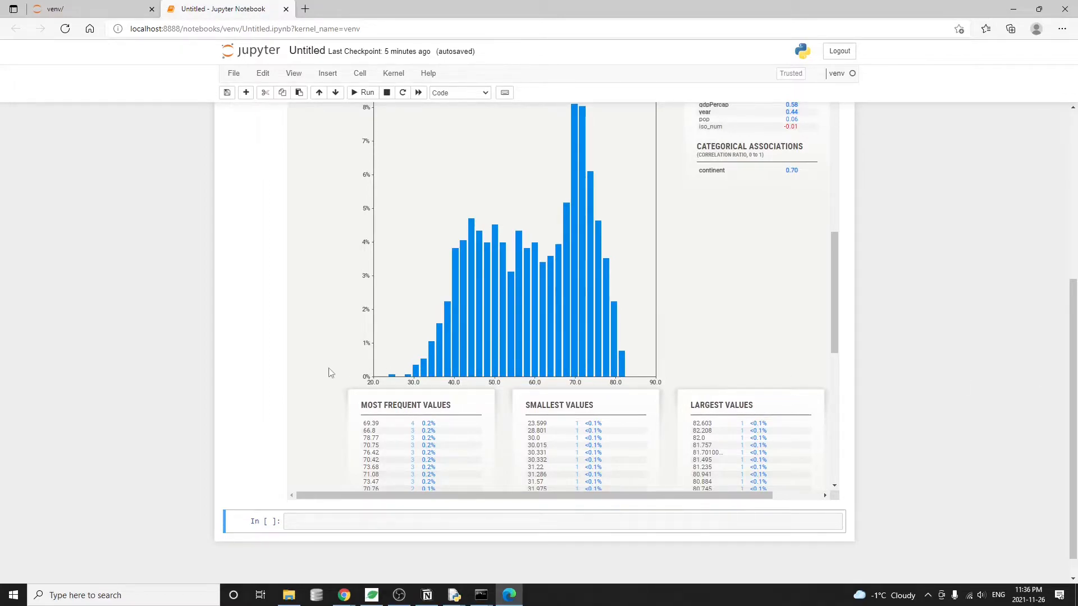
pyautogui.scroll(3)
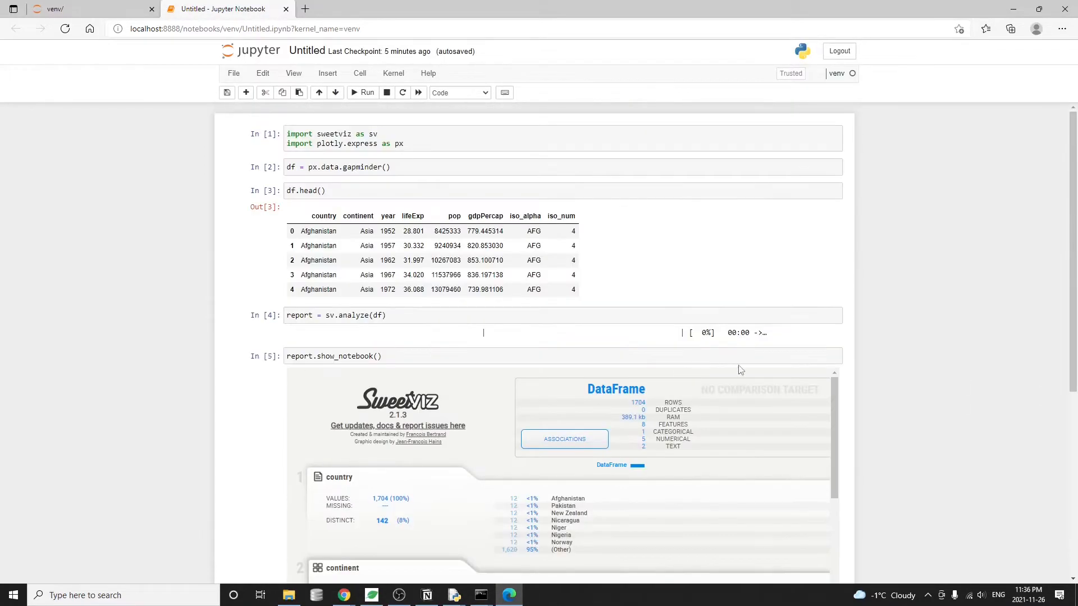
# Step: Show the Associations matrix from the report header
pyautogui.scroll(-3)
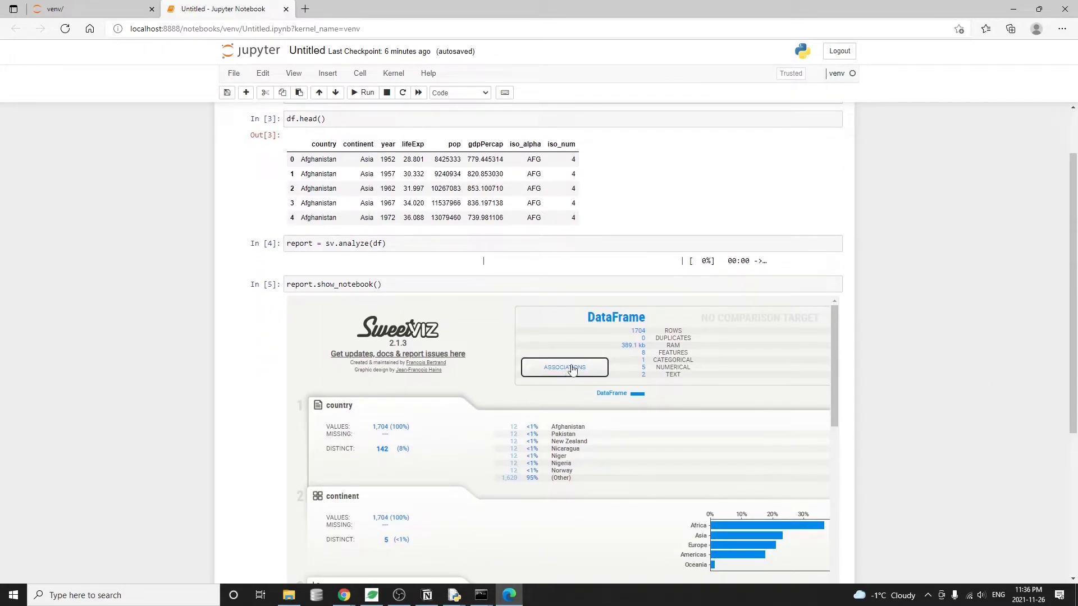
pyautogui.click(563, 367)
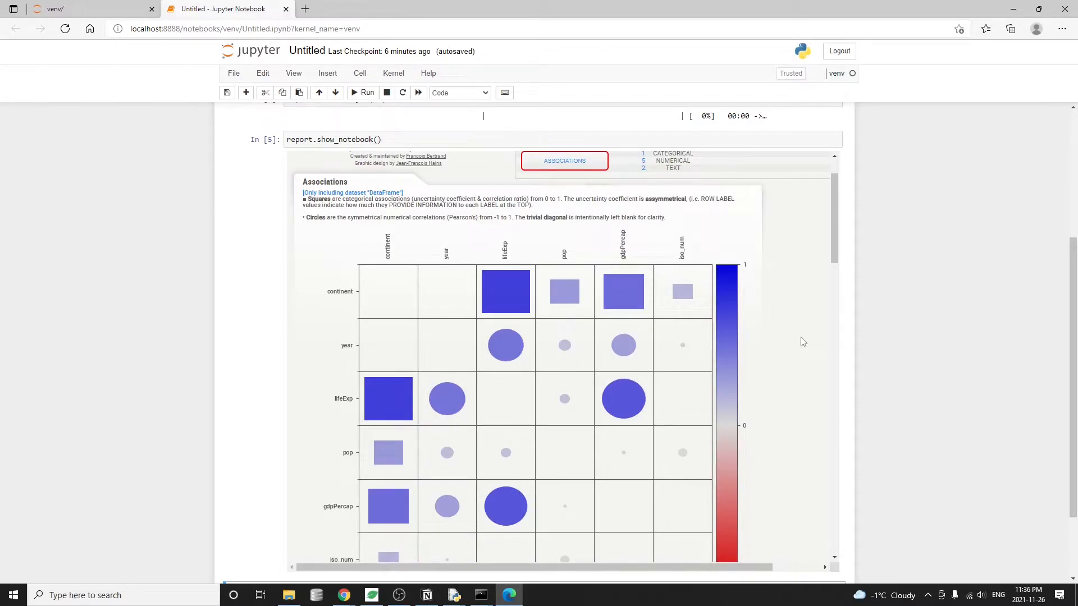
pyautogui.scroll(-3)
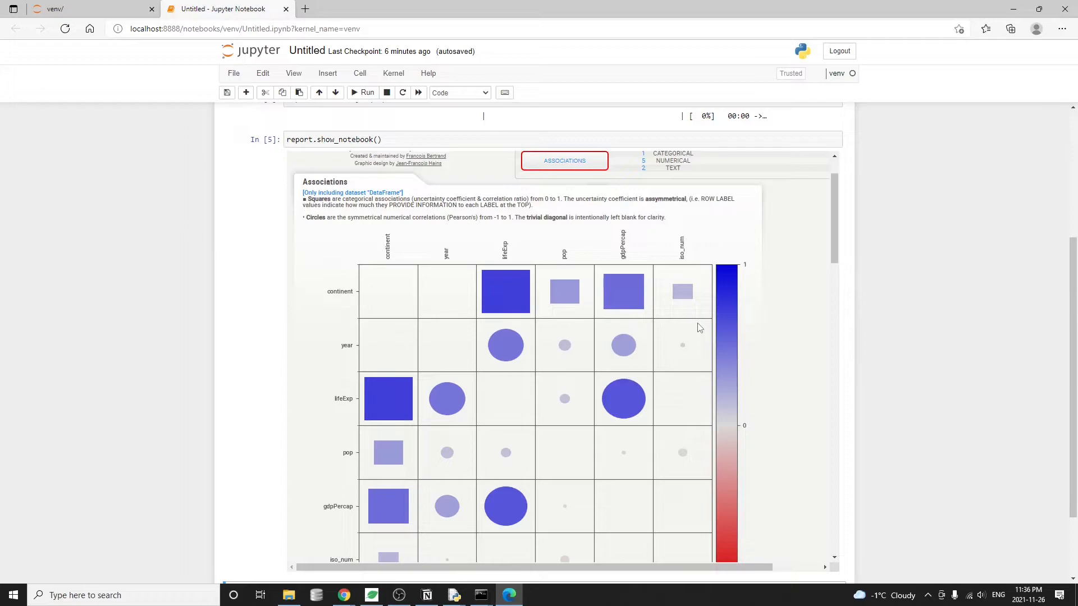
pyautogui.moveTo(506, 297)
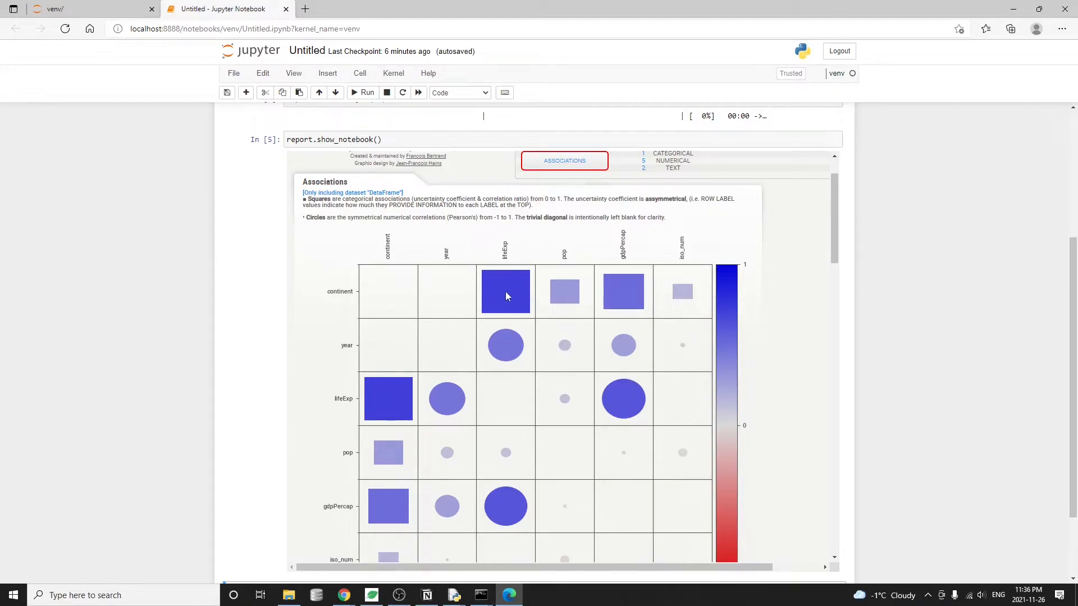
pyautogui.moveTo(508, 342)
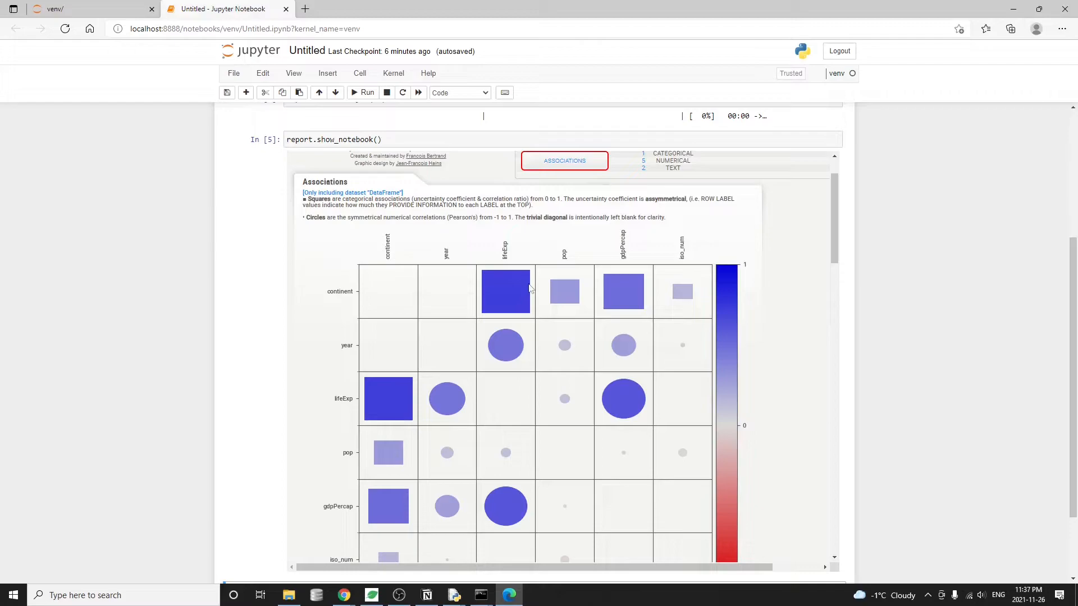
# Step: Scroll past the associations chart down to the empty cell below the report
pyautogui.scroll(-3)
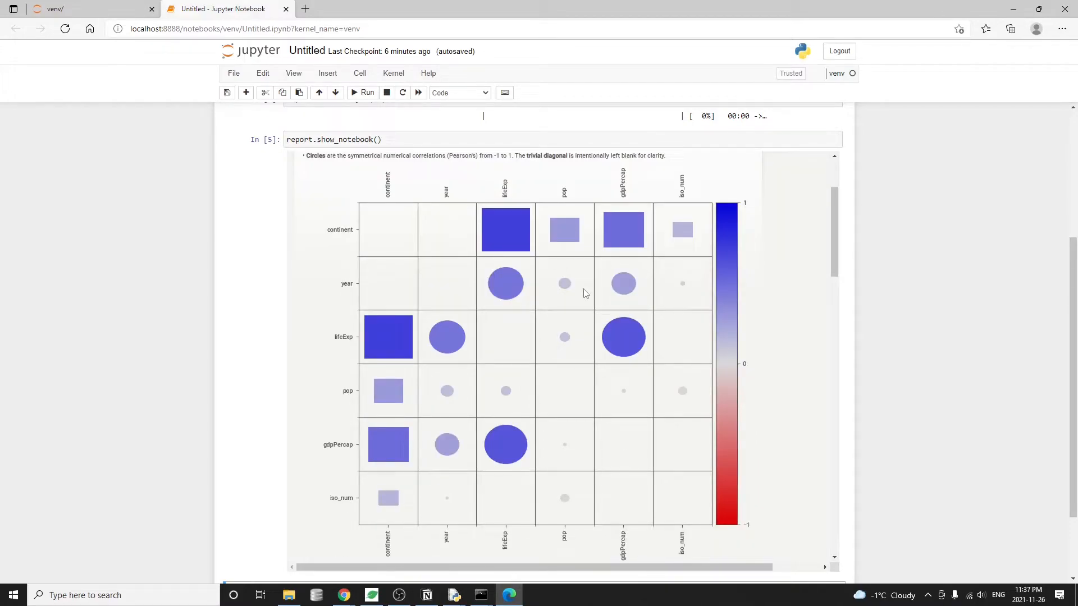
pyautogui.moveTo(585, 270)
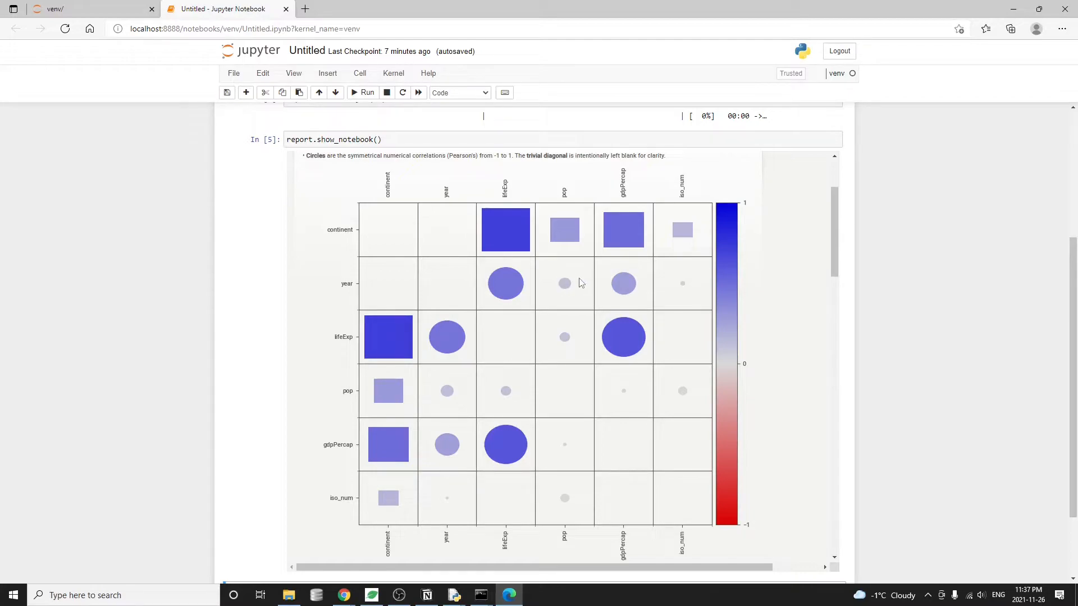
pyautogui.moveTo(729, 291)
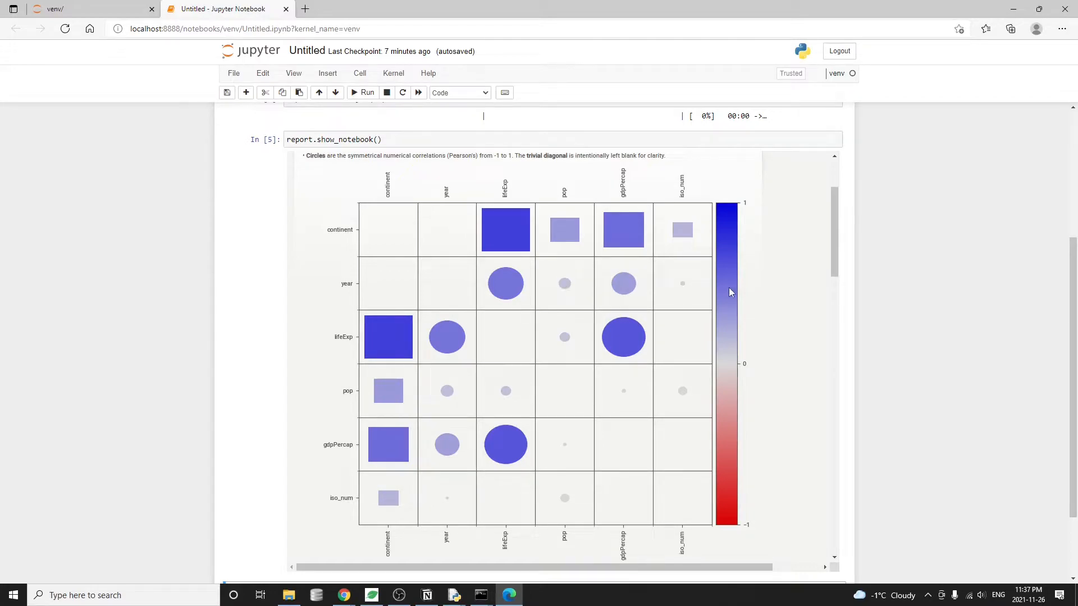
pyautogui.moveTo(775, 302)
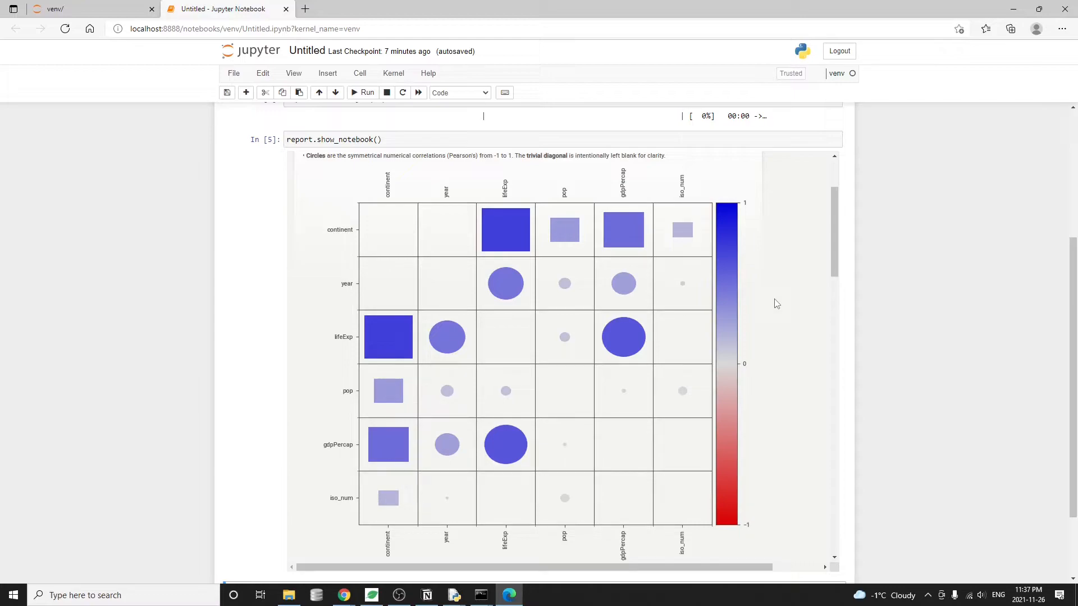
pyautogui.moveTo(750, 216)
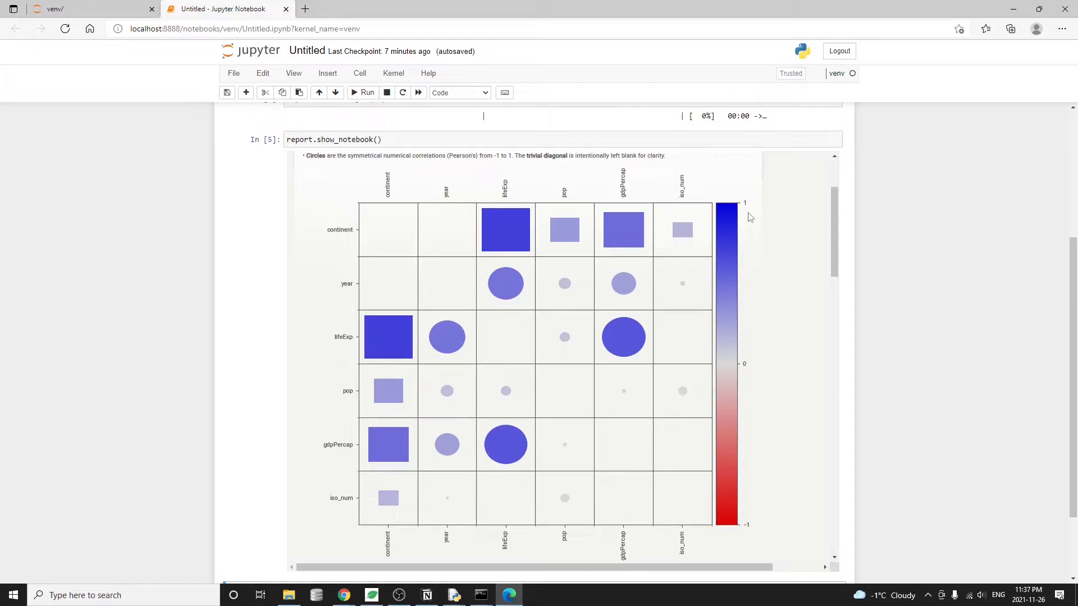
pyautogui.moveTo(752, 373)
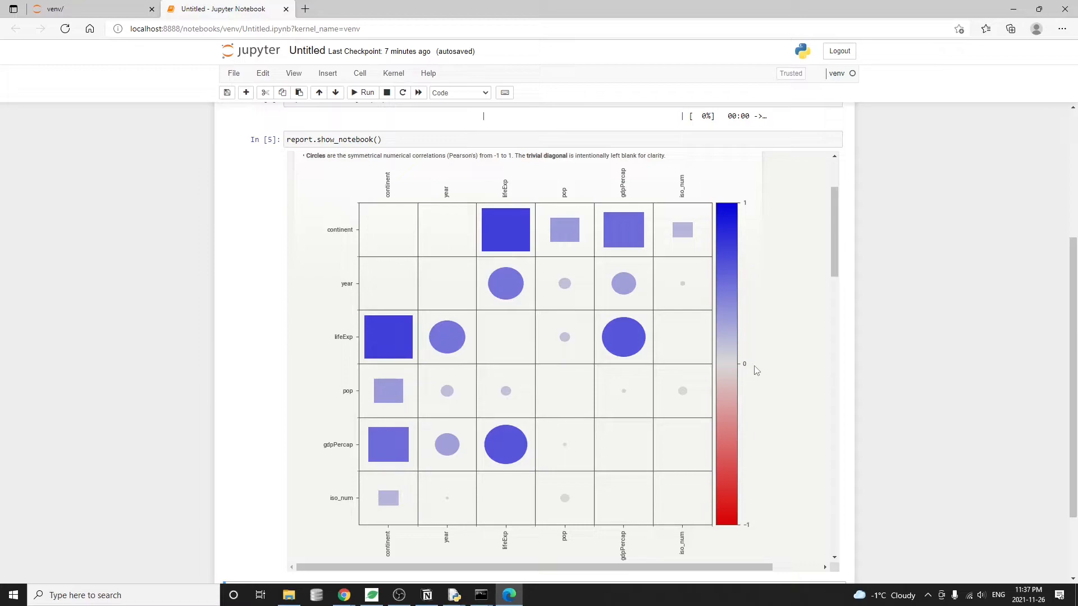
pyautogui.moveTo(740, 513)
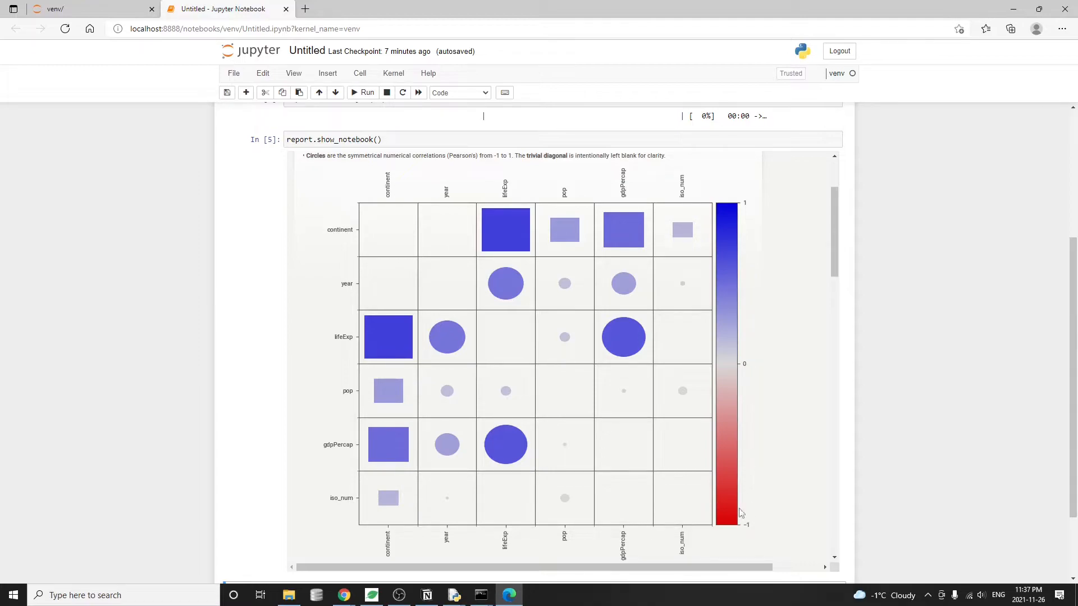
pyautogui.moveTo(833, 407)
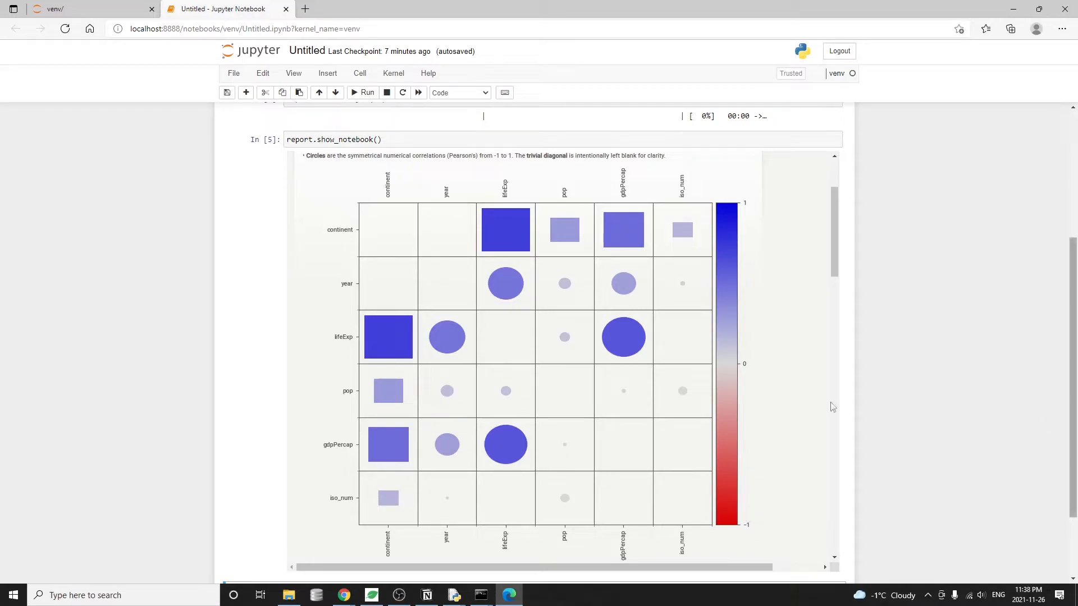
pyautogui.moveTo(444, 296)
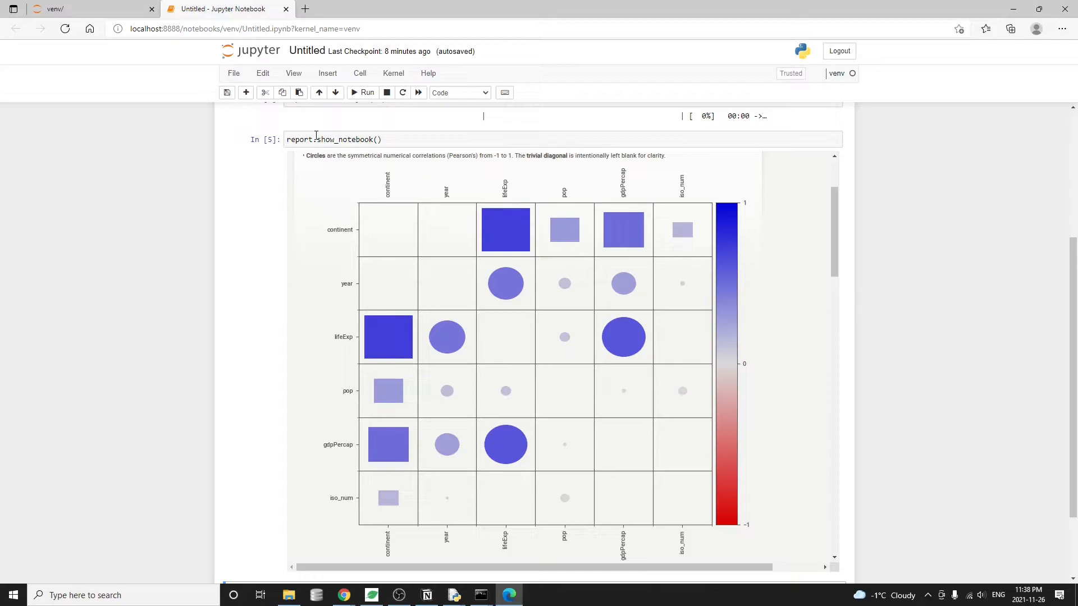
pyautogui.moveTo(480, 212)
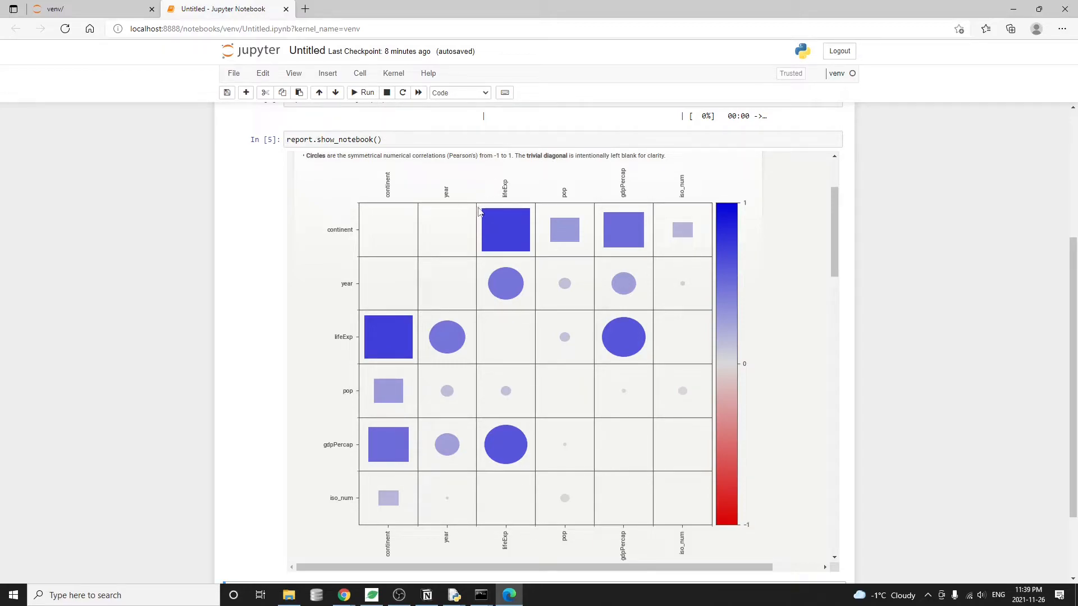
pyautogui.moveTo(369, 246)
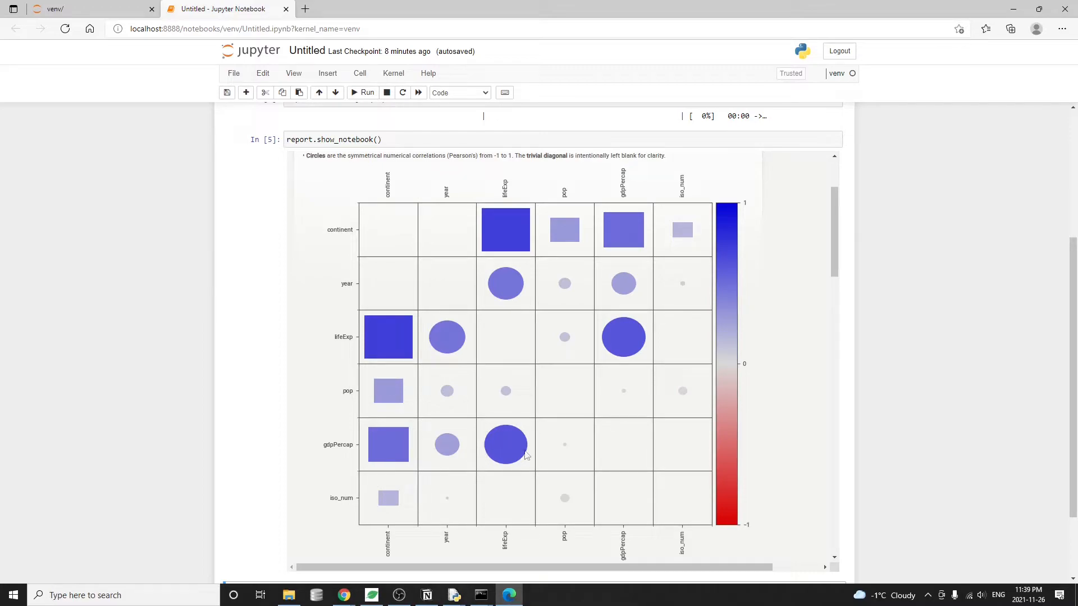
pyautogui.moveTo(516, 427)
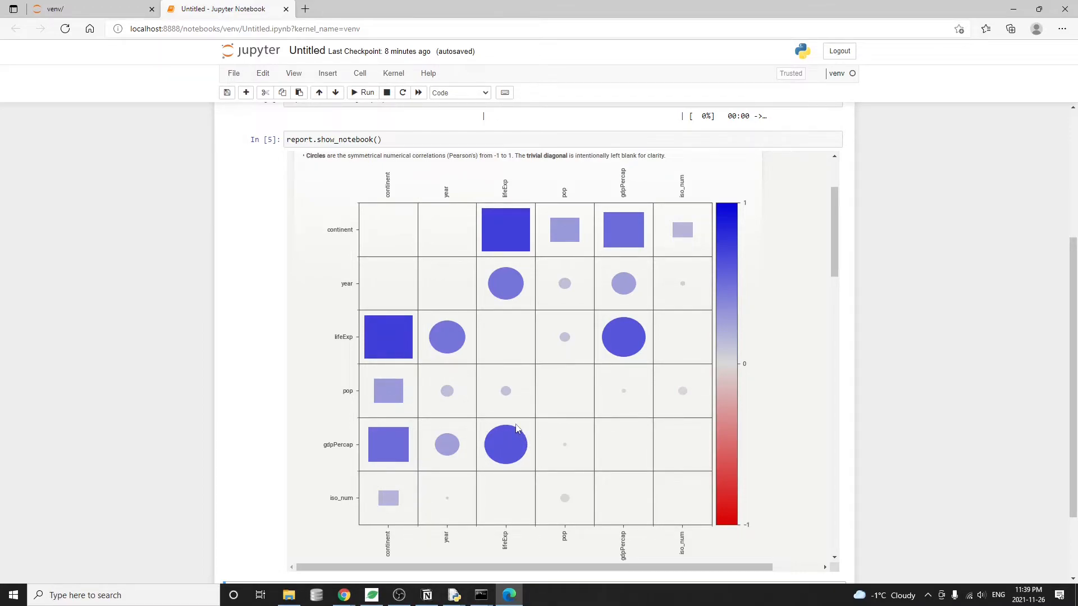
pyautogui.moveTo(965, 445)
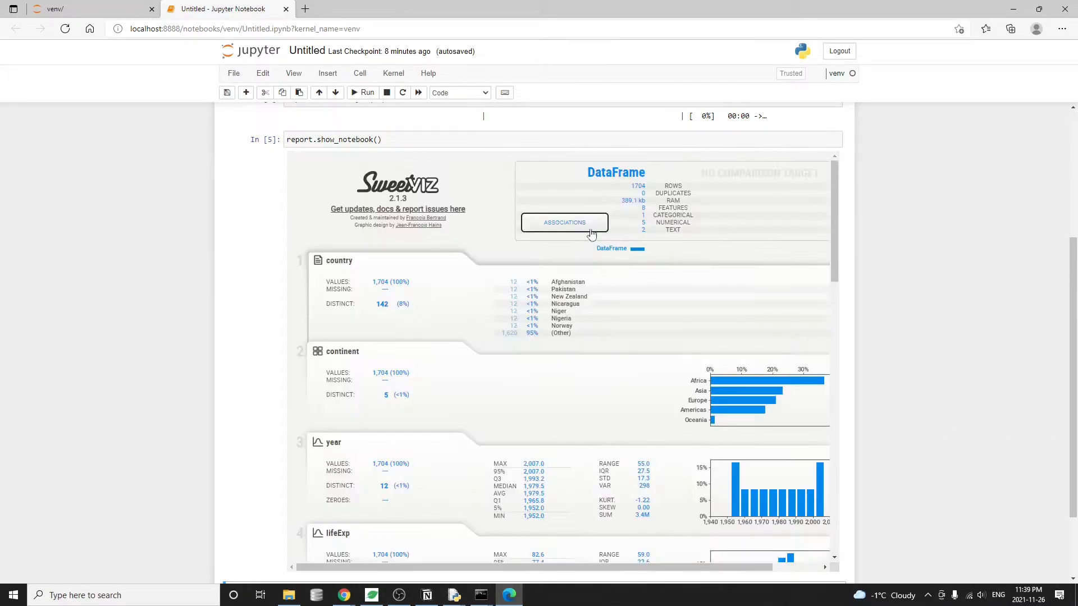
pyautogui.scroll(-3)
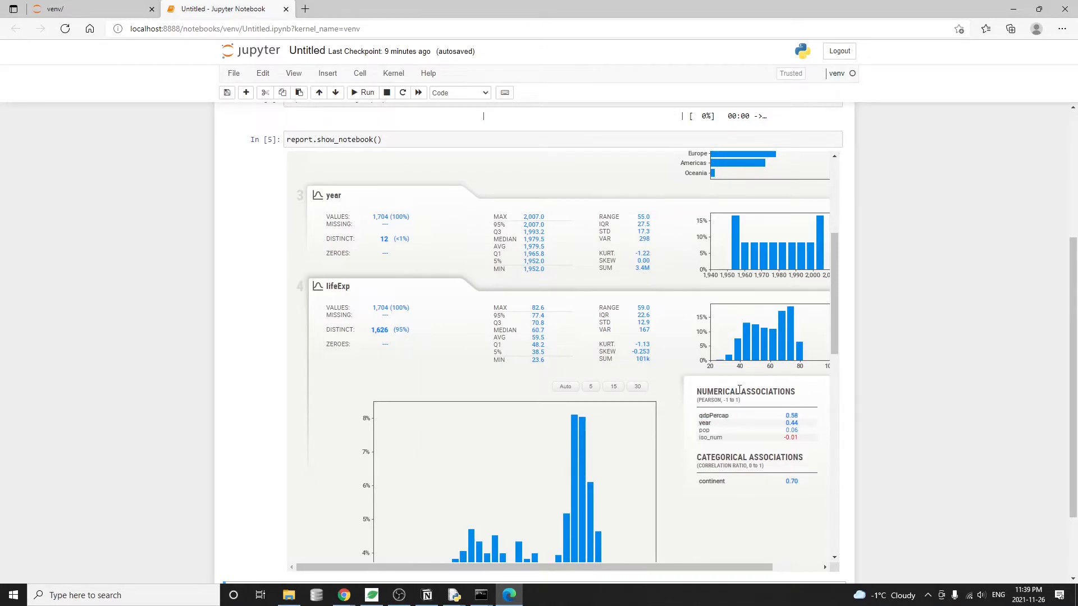
pyautogui.scroll(-3)
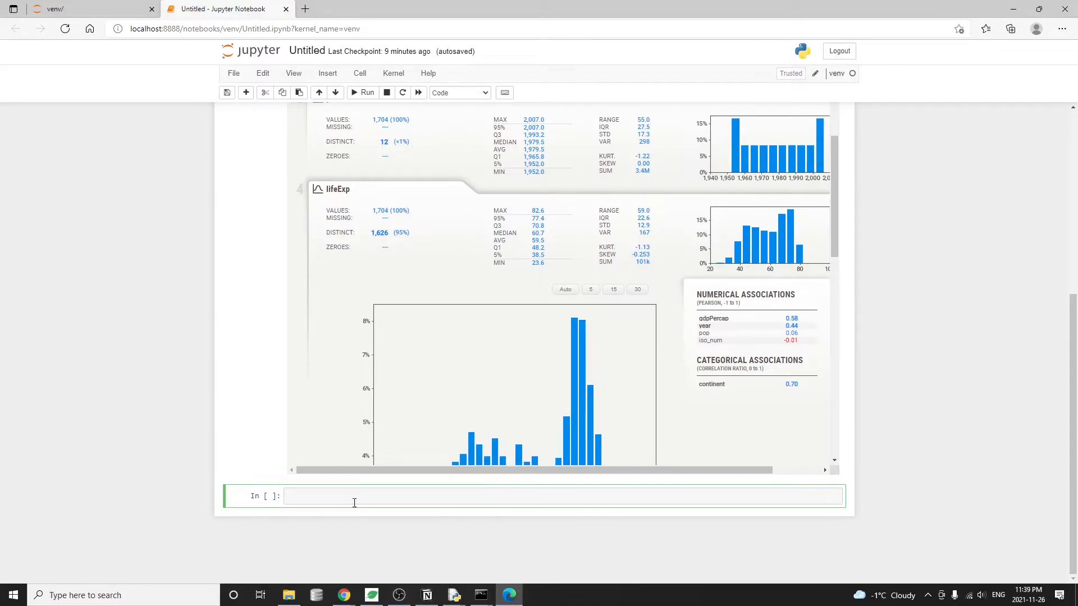
# Step: Create df1 and df2 as df.loc subsets for year 1952 and year 2007
pyautogui.write('df1 =')
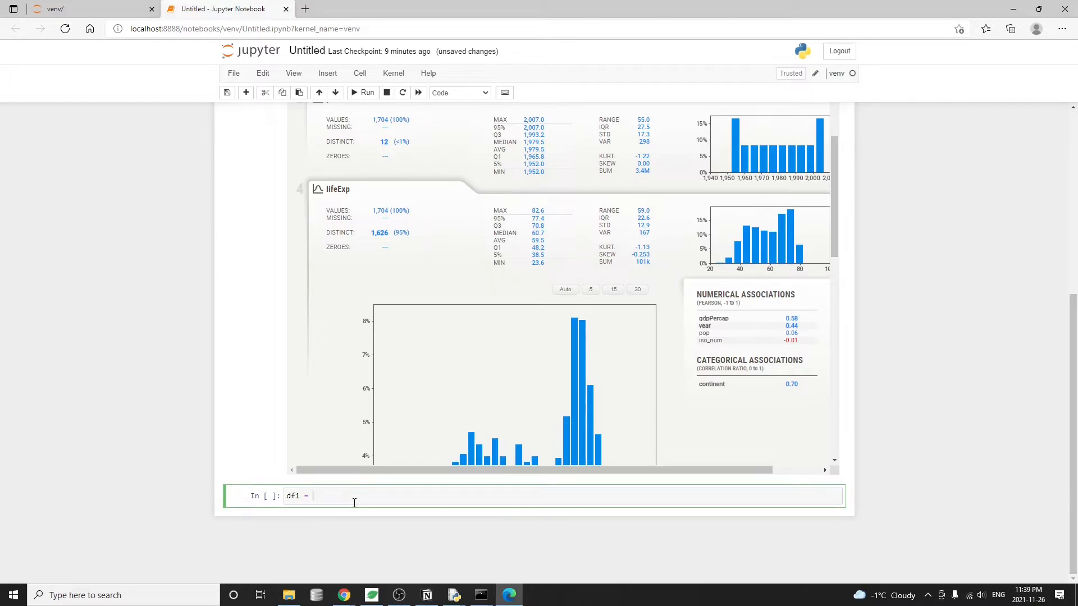
pyautogui.write('df.')
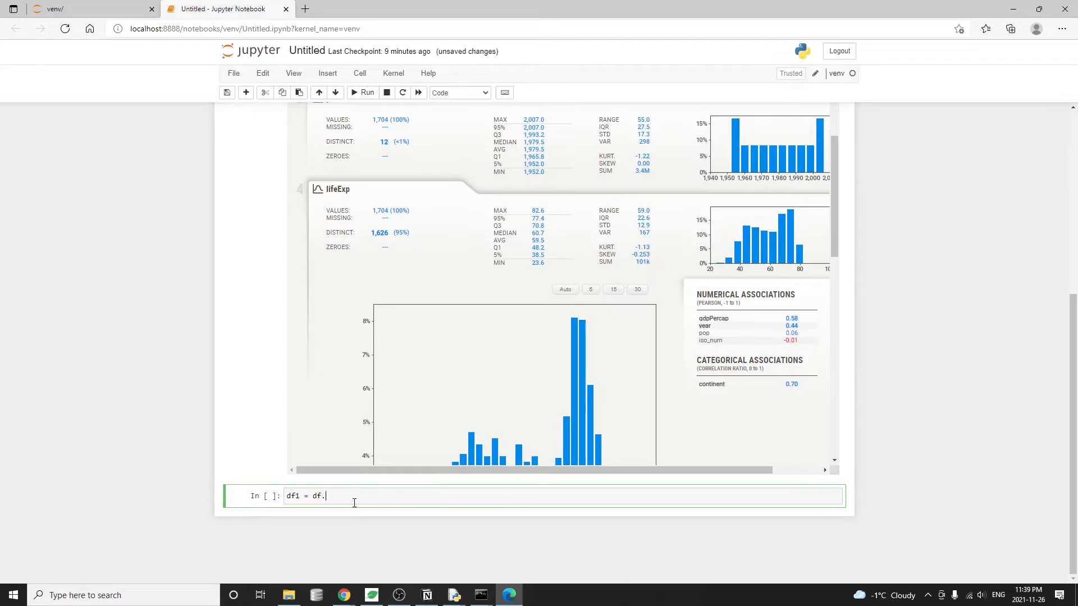
pyautogui.write("loc[df['year']==1]")
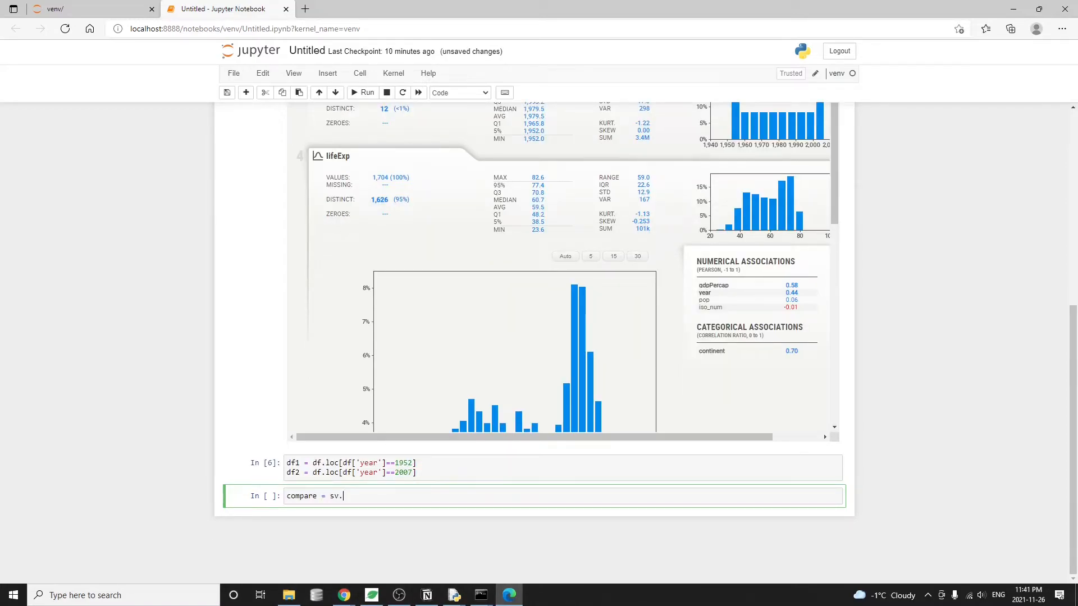
# Step: Run compare = sv.compare([df1,'1952 data'],[df2,'2007 data'])
pyautogui.write('compare()')
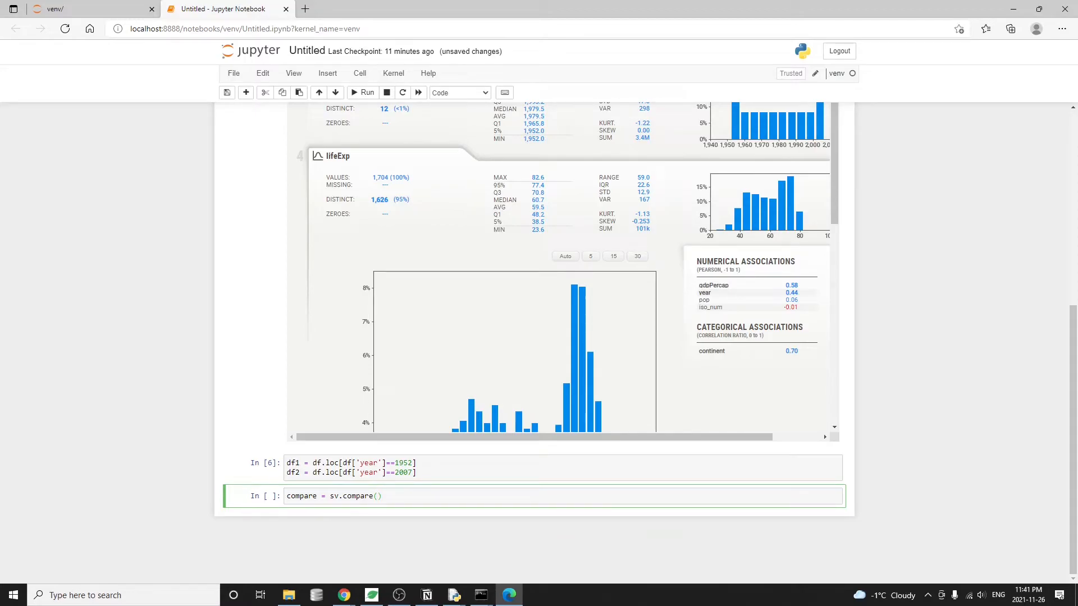
pyautogui.write('[],[')
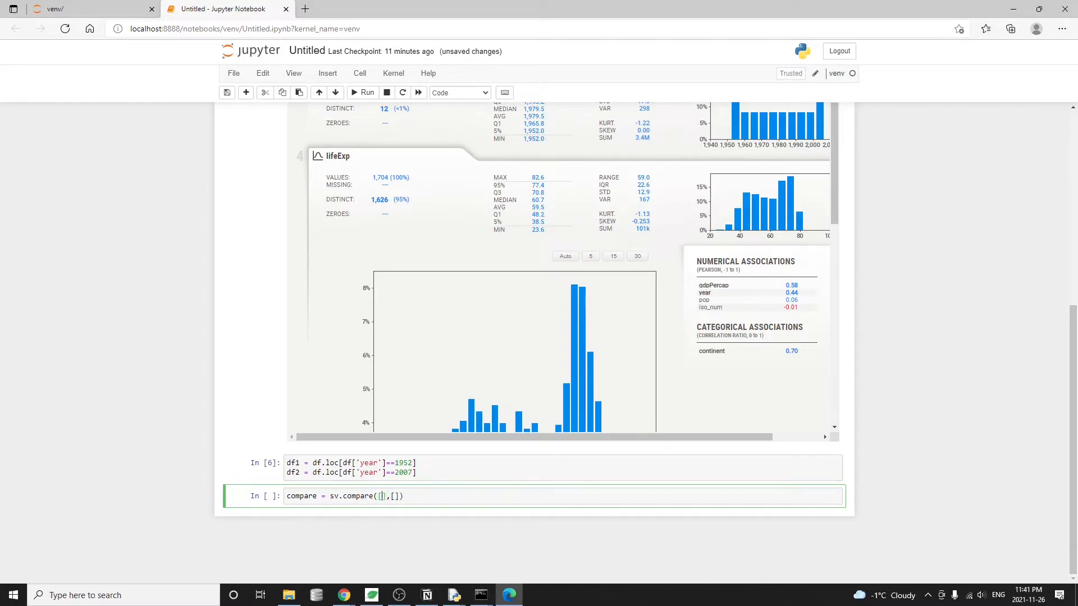
pyautogui.write('df1')
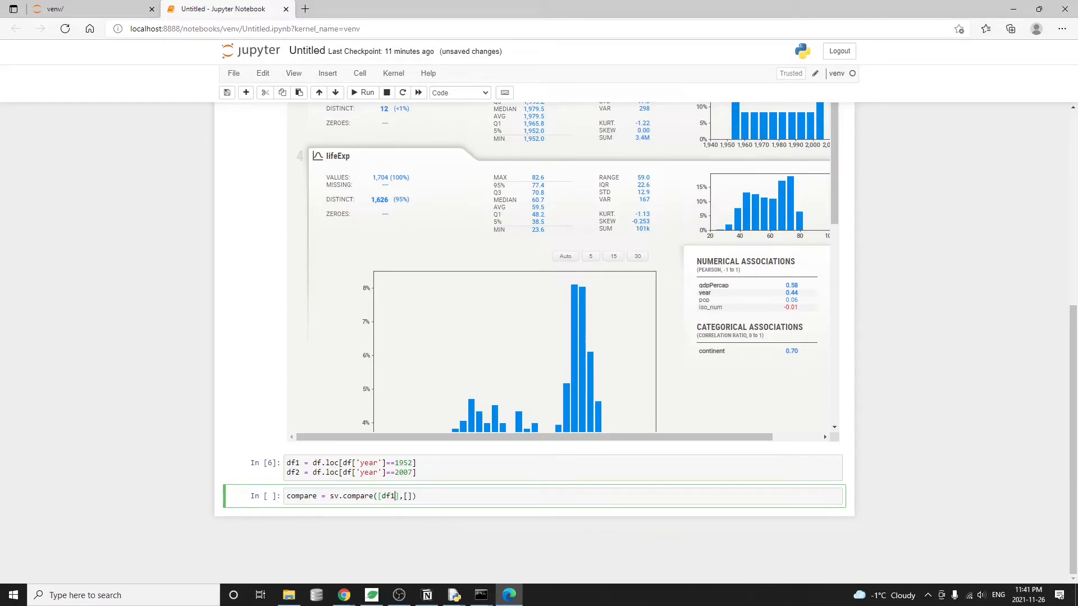
pyautogui.write(",'")
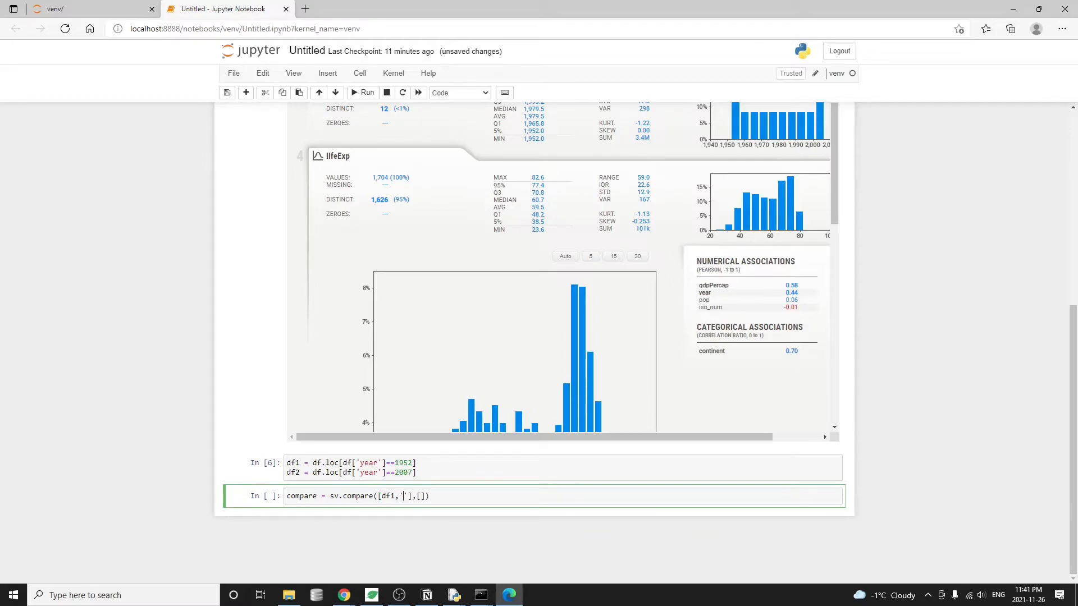
pyautogui.write('1952 data')
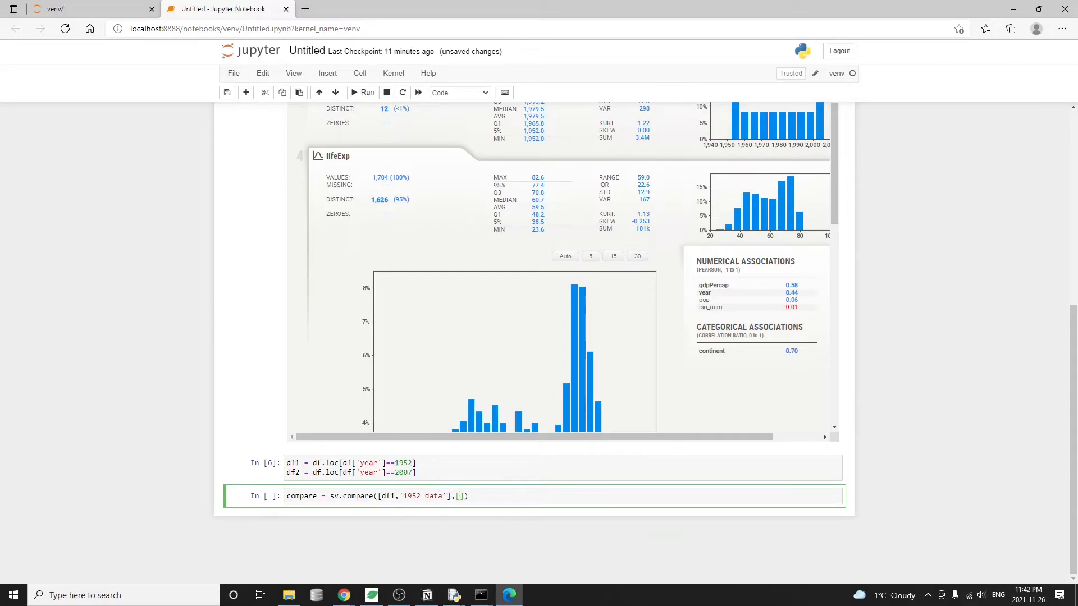
pyautogui.write("df2, ''")
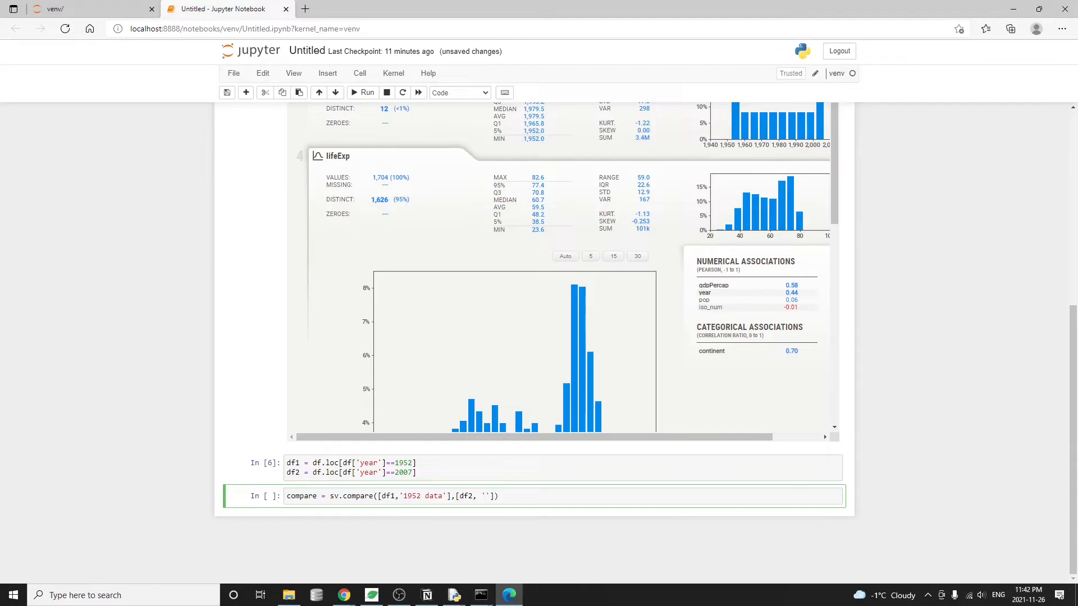
pyautogui.write('2007 data')
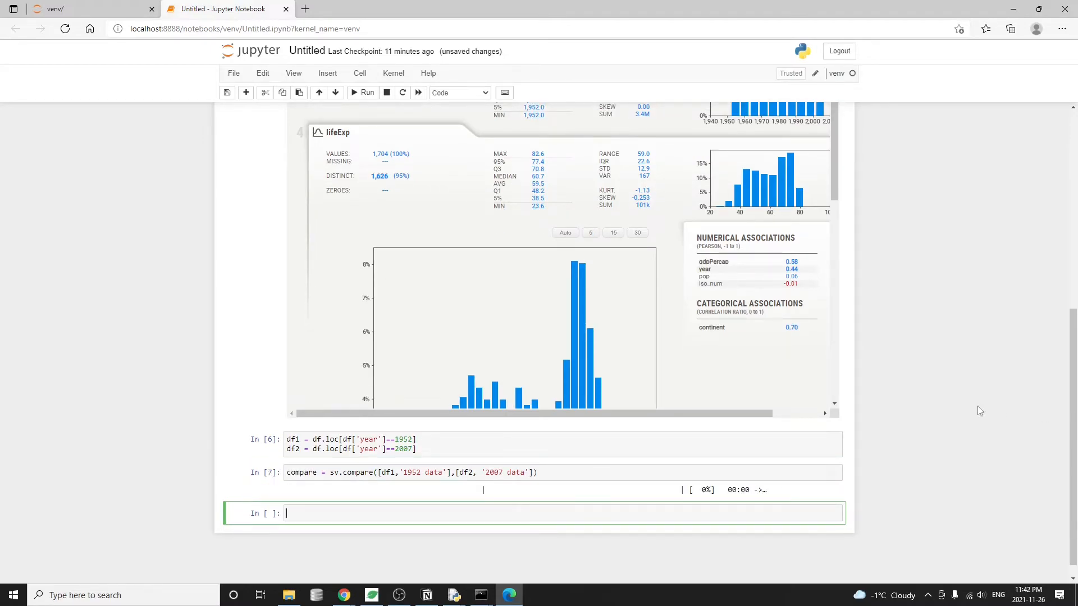
# Step: Run compare.show_notebook() and scroll through the 1952 vs 2007 comparison report
pyautogui.write('compare.')
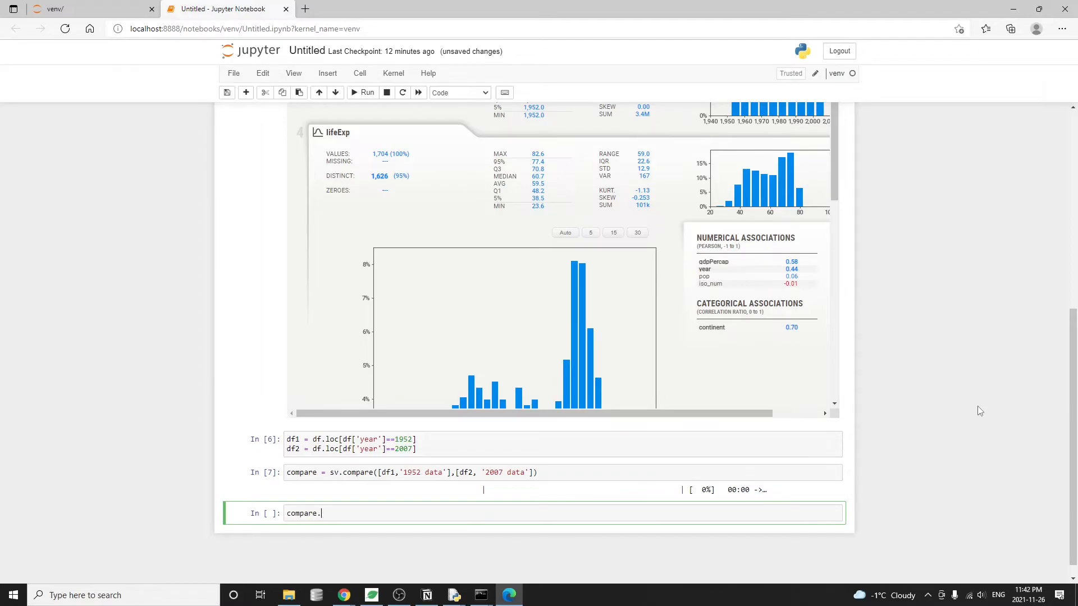
pyautogui.write('show_notebook(')
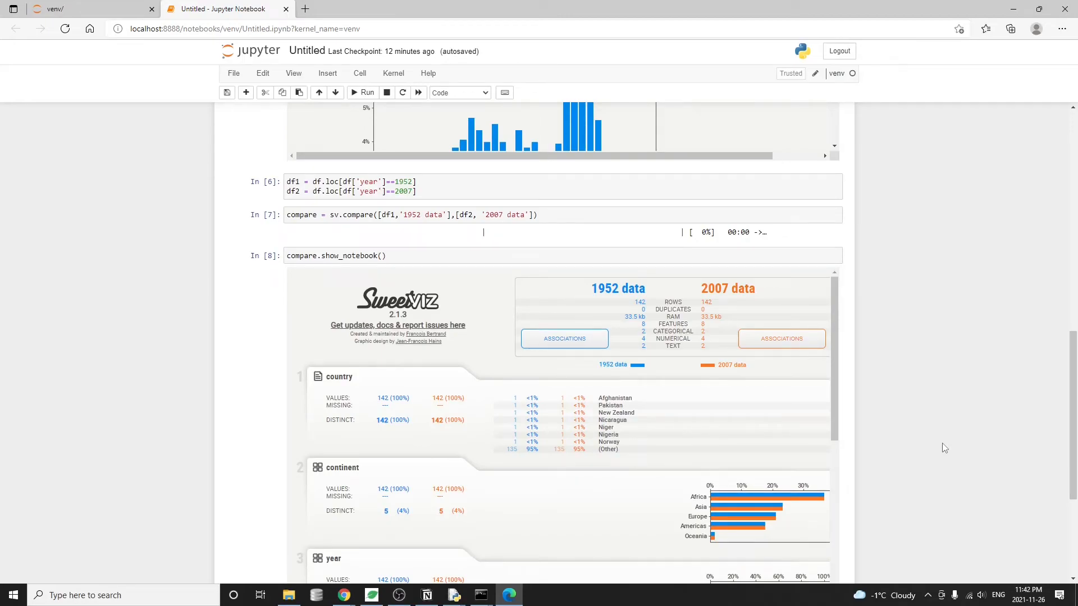
pyautogui.moveTo(902, 450)
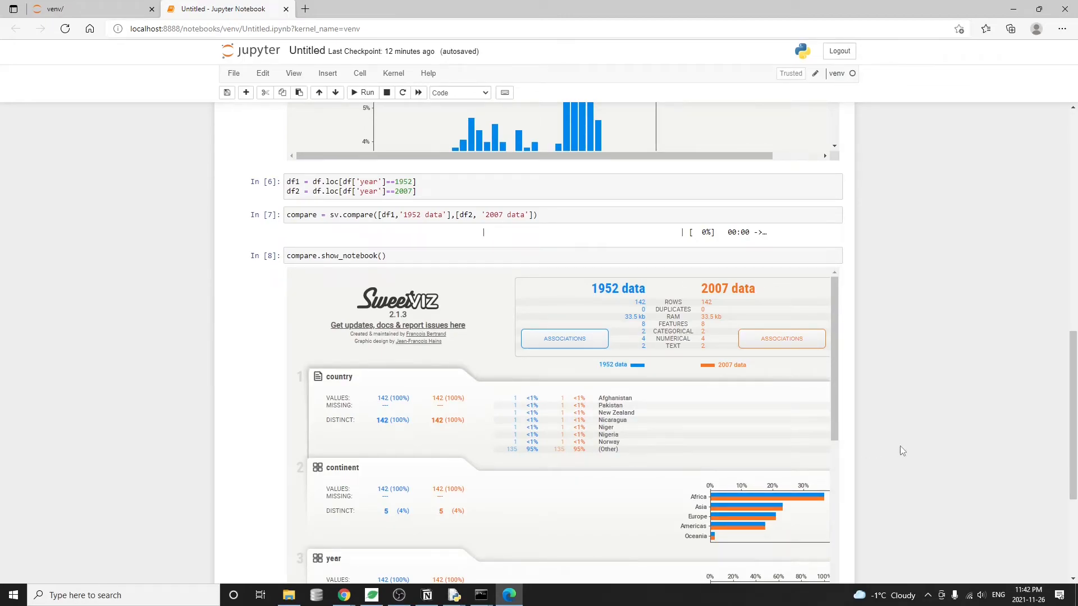
pyautogui.moveTo(578, 296)
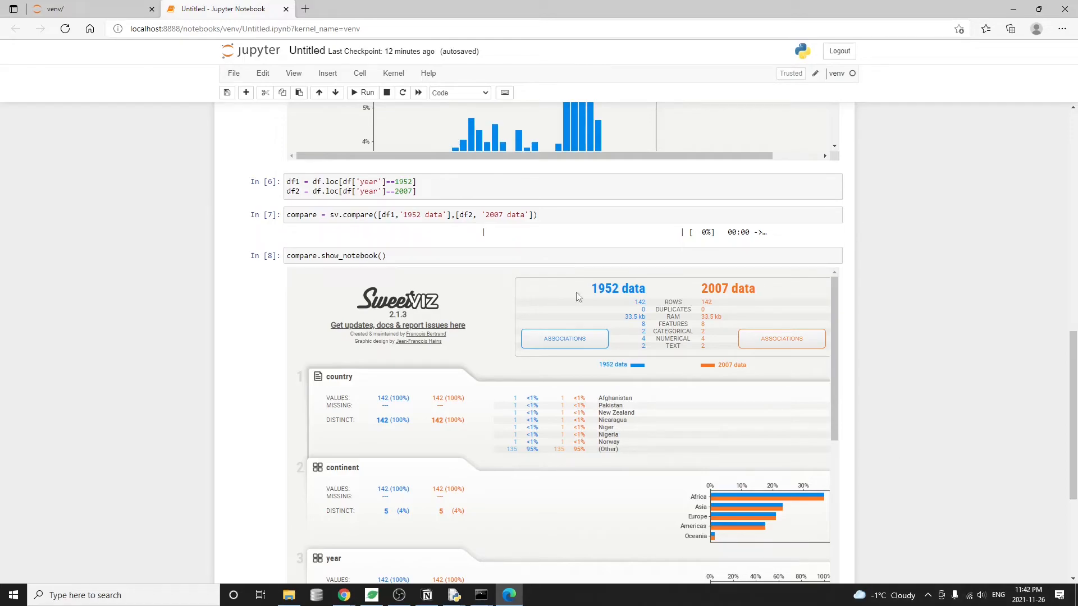
pyautogui.scroll(-3)
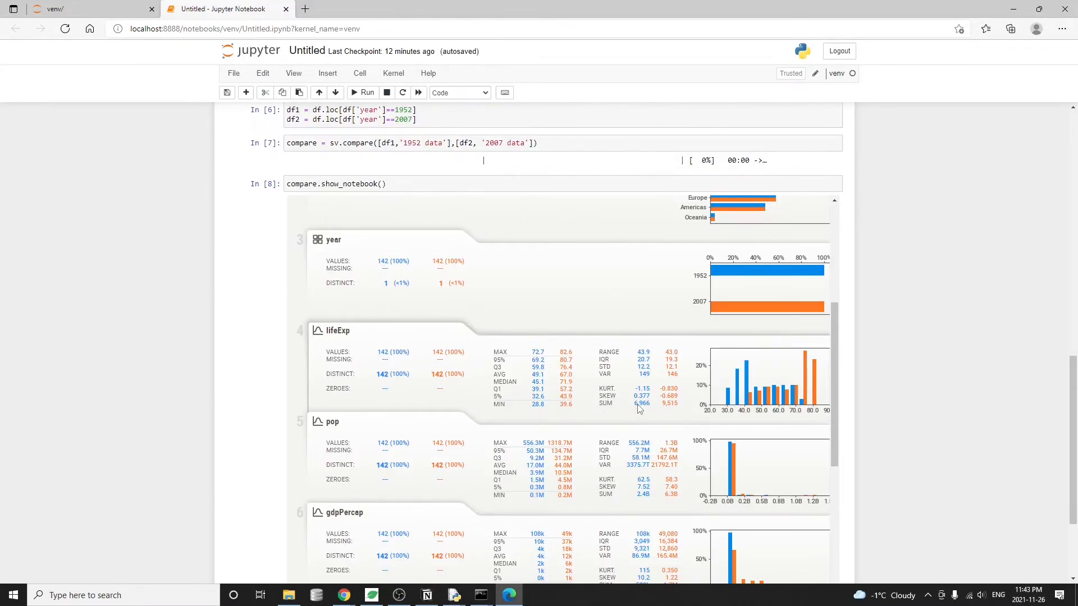
pyautogui.scroll(3)
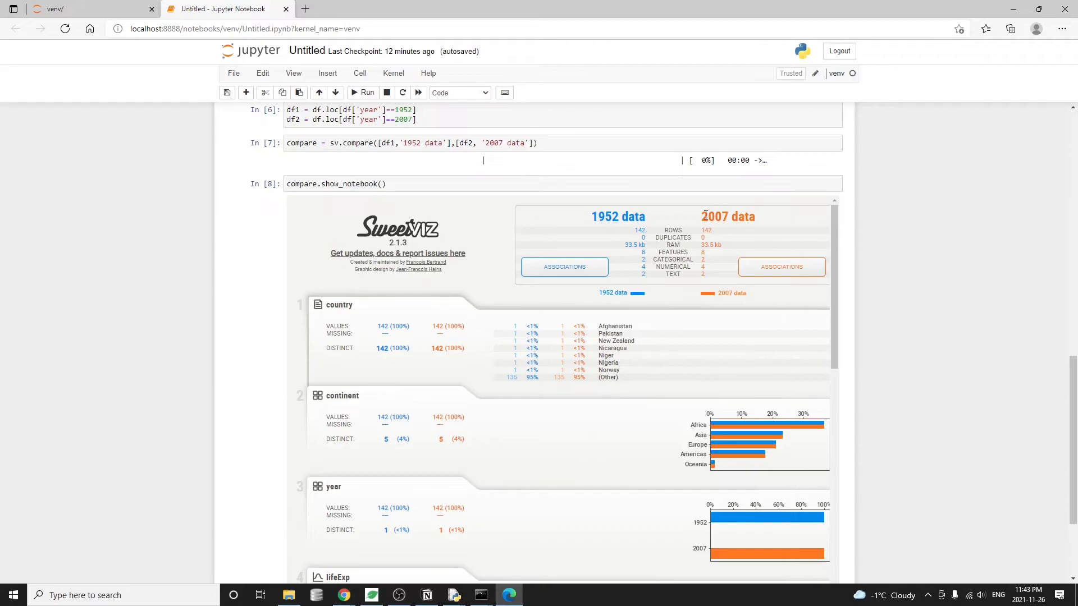
pyautogui.moveTo(781, 268)
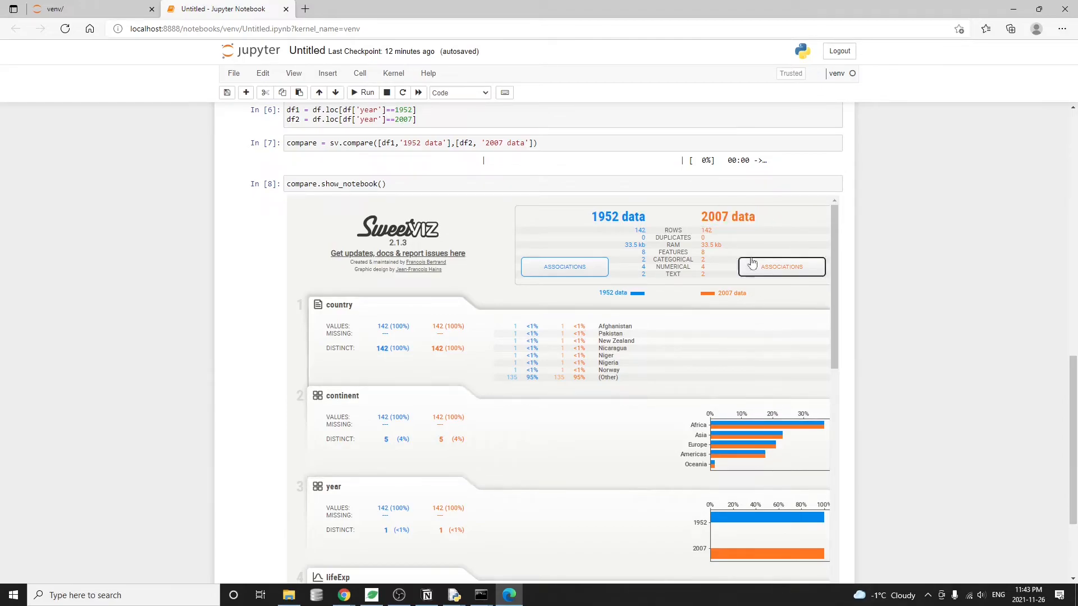
pyautogui.moveTo(663, 226)
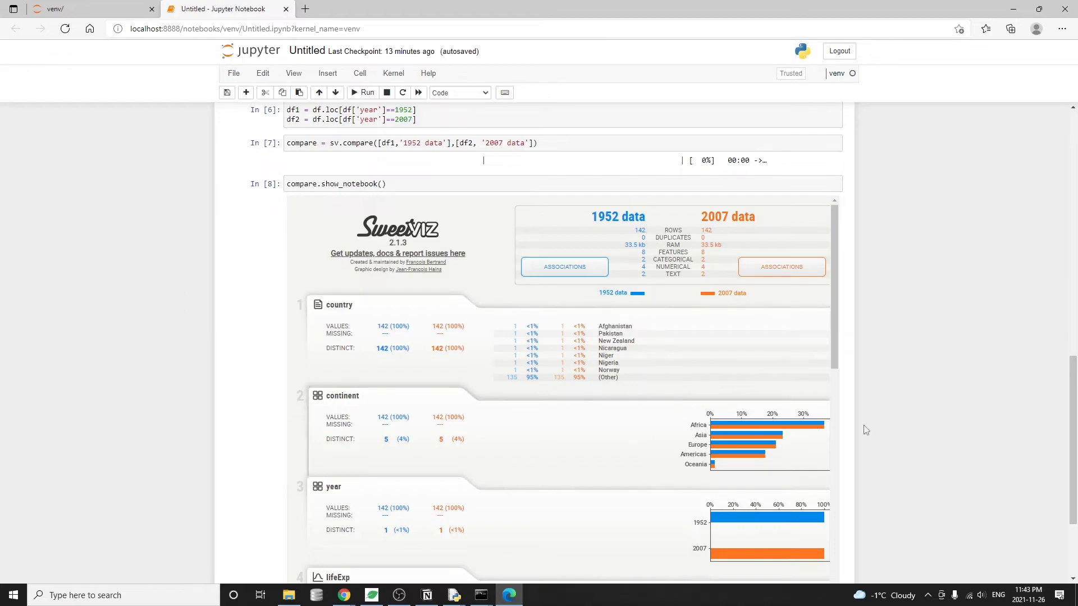
pyautogui.click(452, 594)
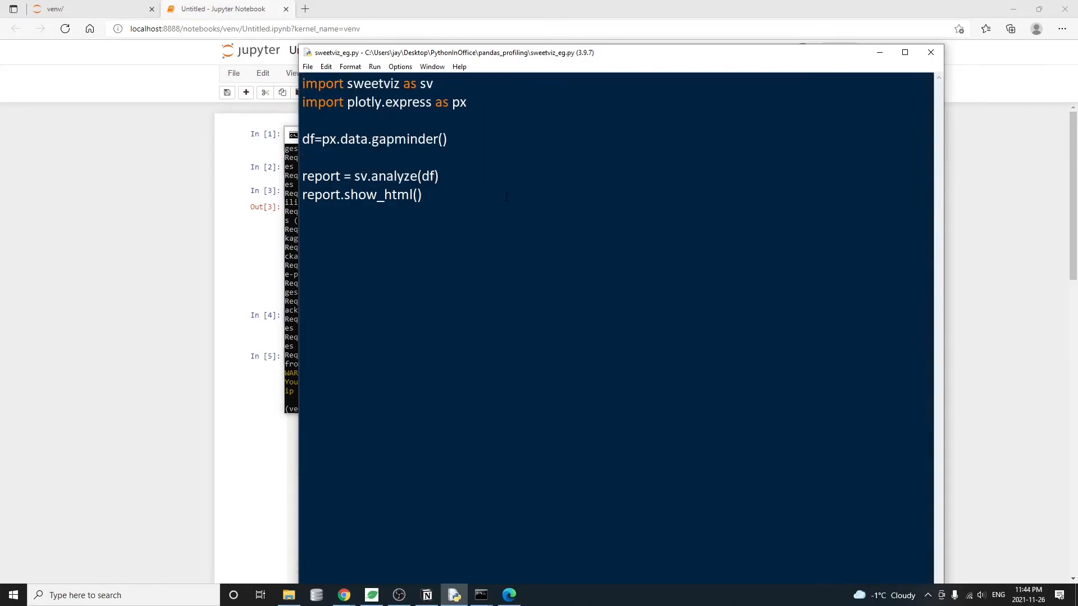
# Step: Contrast show_notebook with the script's show_html call, then run sweetviz_eg.py to open SWEETVIZ_REPORT.html
pyautogui.doubleClick(371, 194)
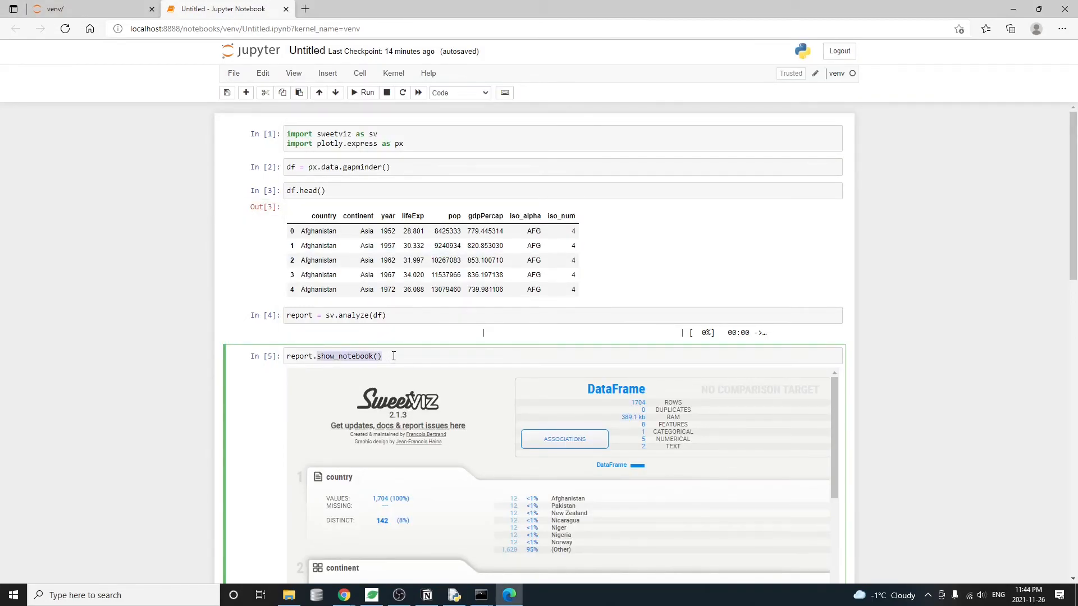
pyautogui.click(454, 595)
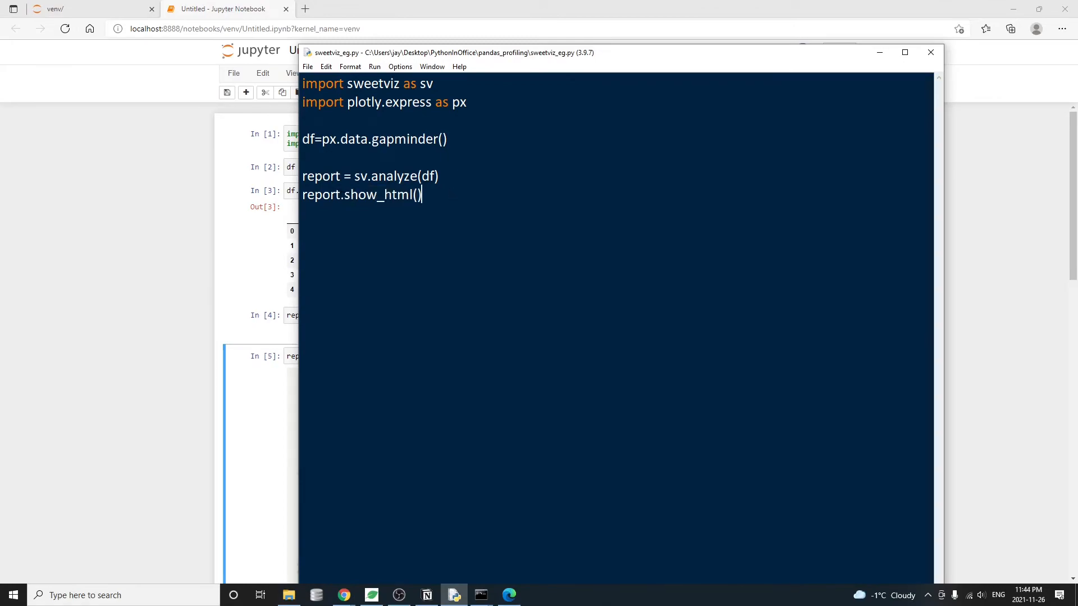
pyautogui.doubleClick(368, 194)
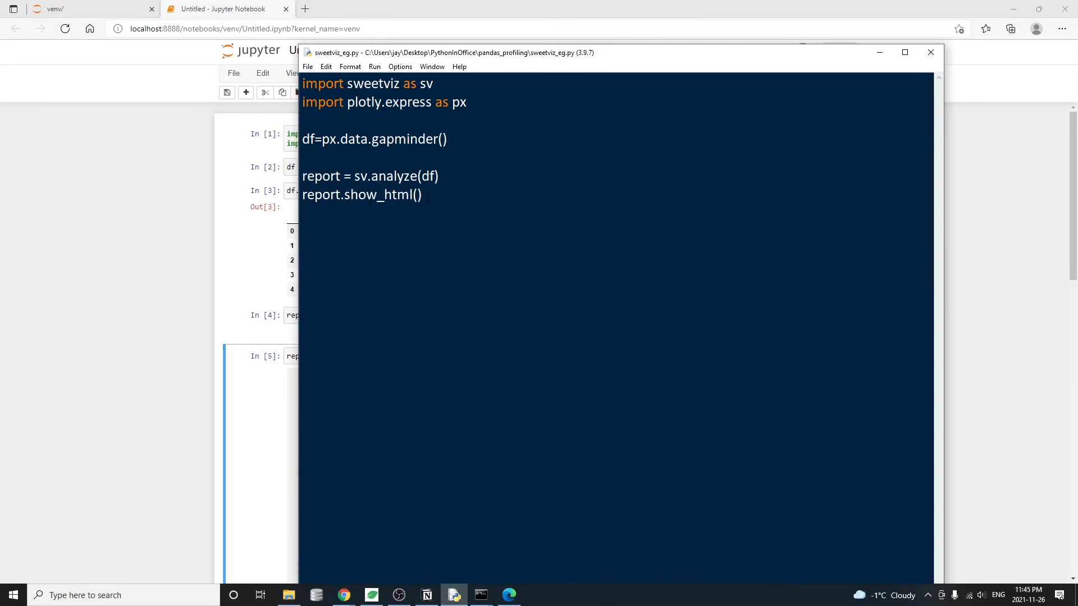
pyautogui.click(480, 595)
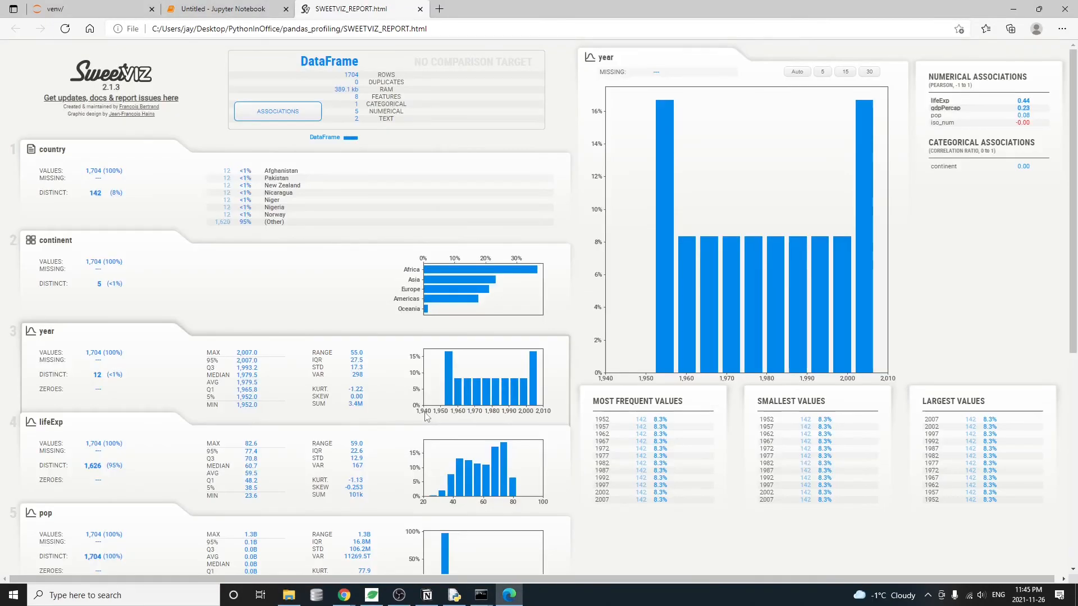
# Step: Expand the country details, view then close the Associations matrix, and return to the script
pyautogui.click(51, 149)
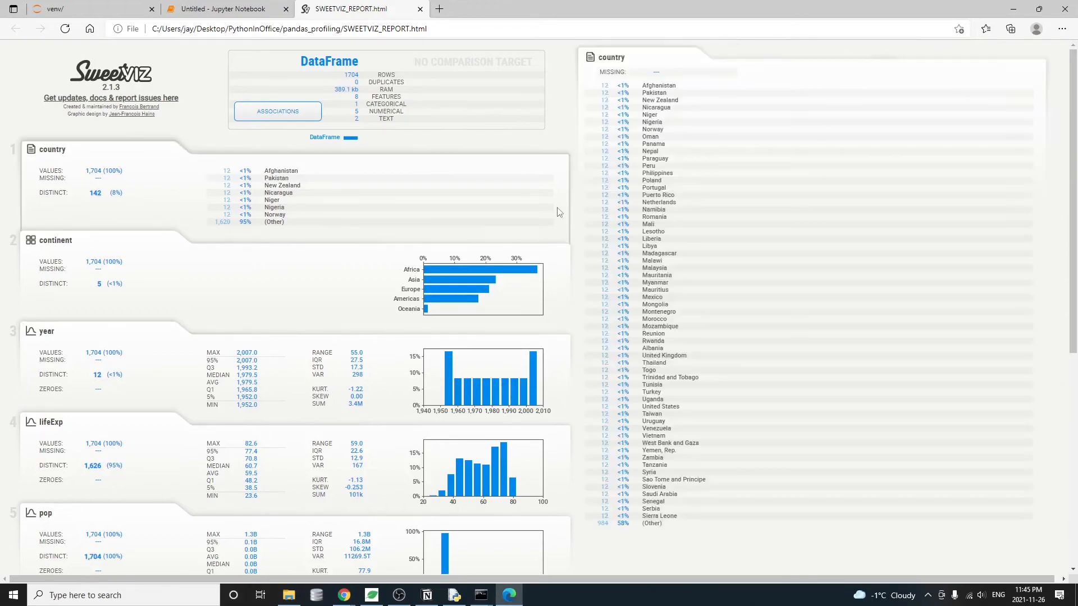
pyautogui.click(277, 111)
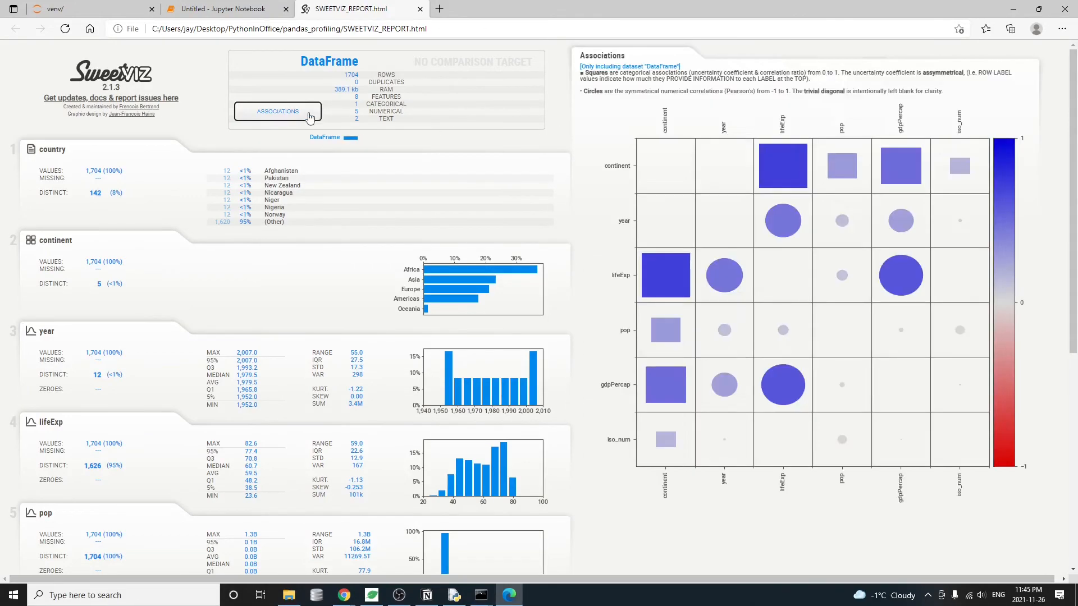
pyautogui.click(277, 111)
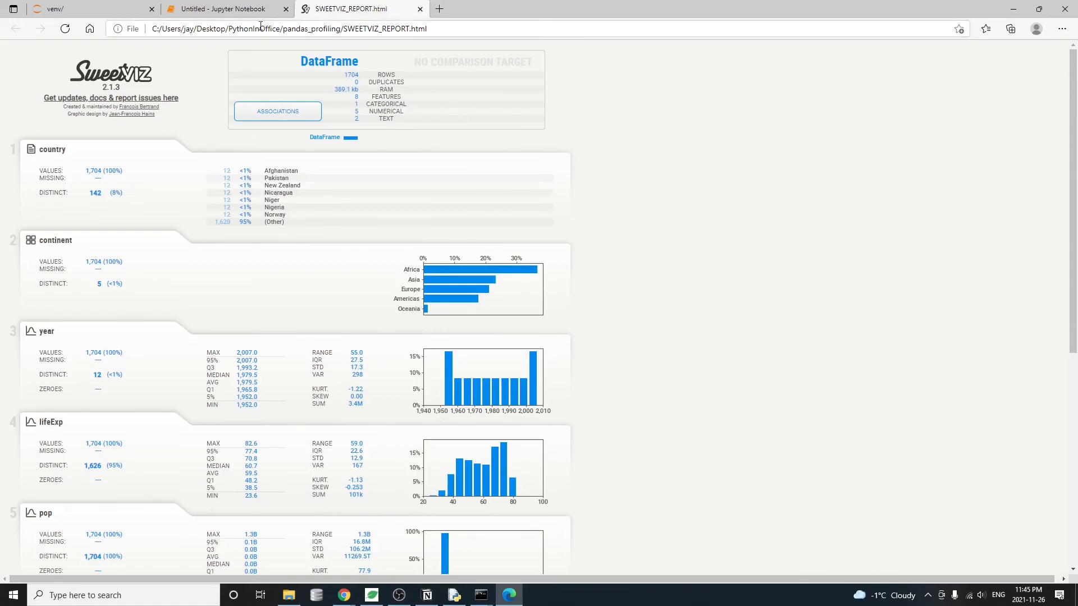
pyautogui.click(47, 513)
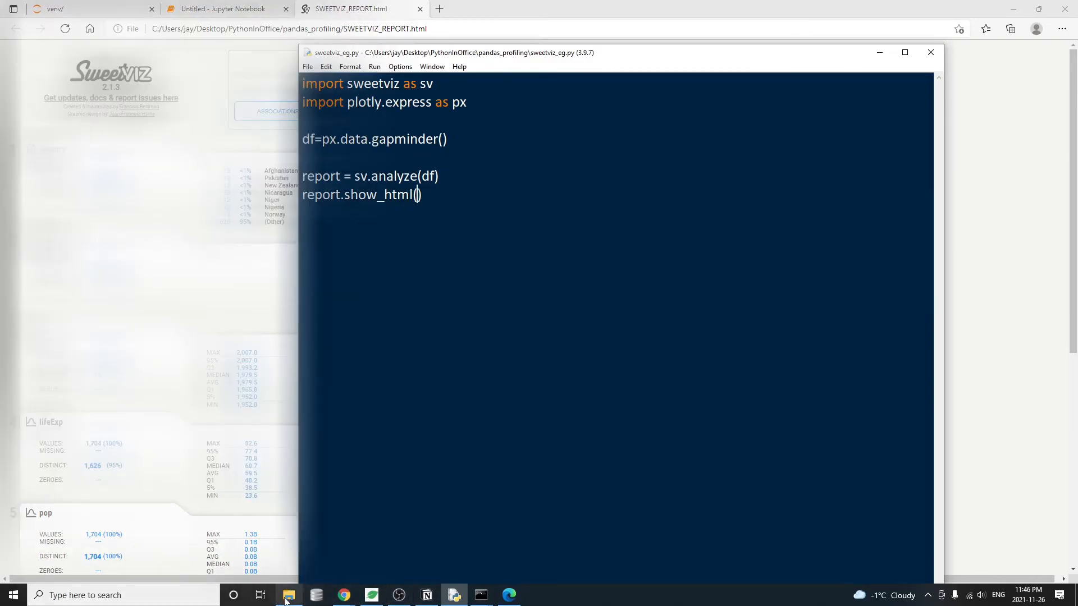
# Step: Run python sweetviz_eg.py from Command Prompt to generate test_rpt.html
pyautogui.click(288, 594)
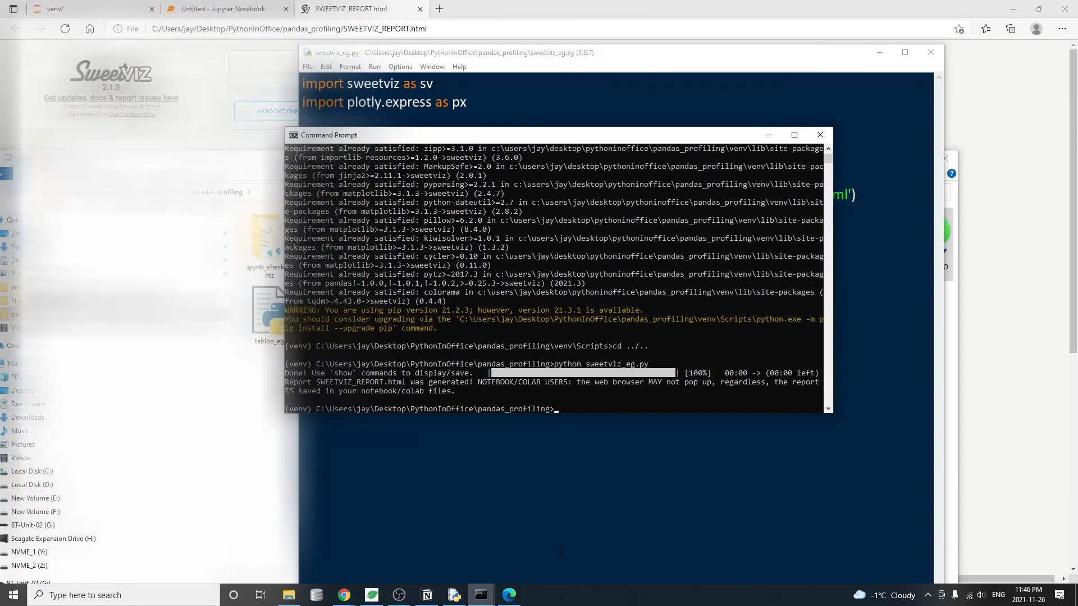
pyautogui.write('python sweetviz_eg.py')
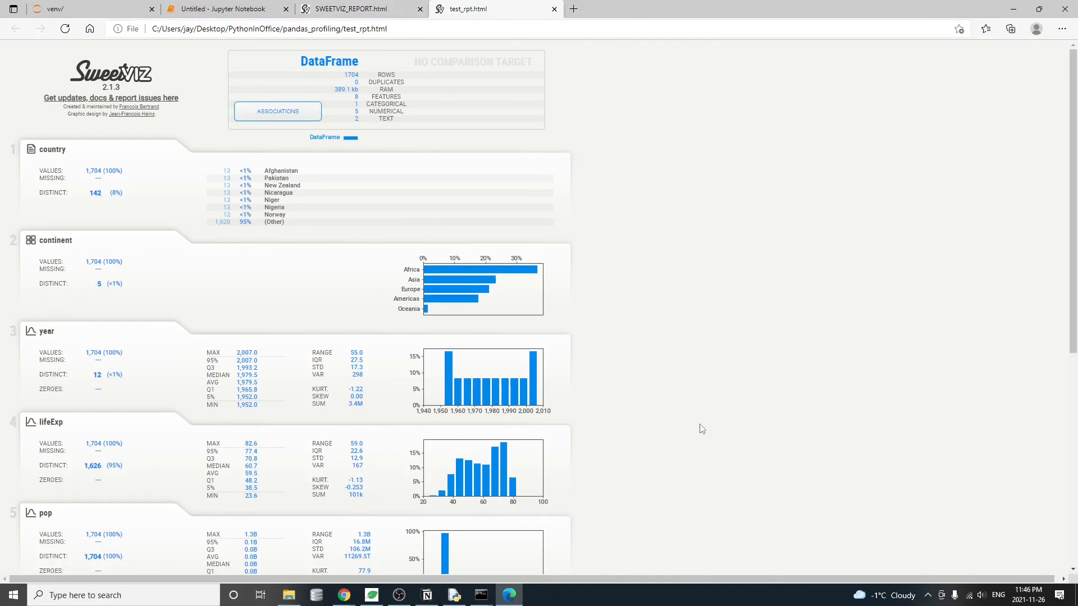
# Step: Locate test_rpt.html beside SWEETVIZ_REPORT in the pandas_profiling folder
pyautogui.click(288, 595)
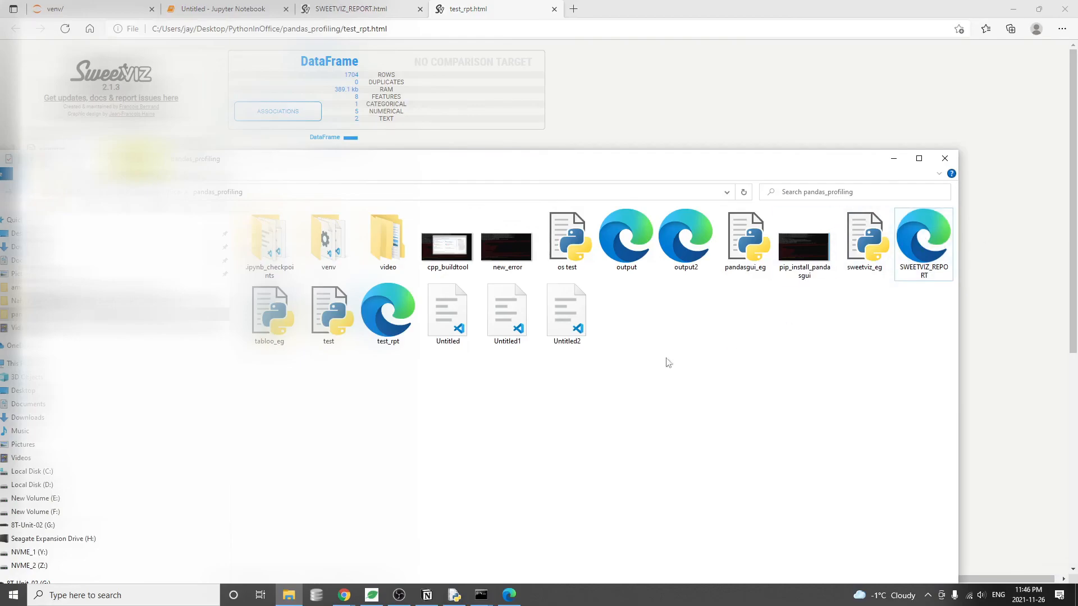
pyautogui.click(387, 314)
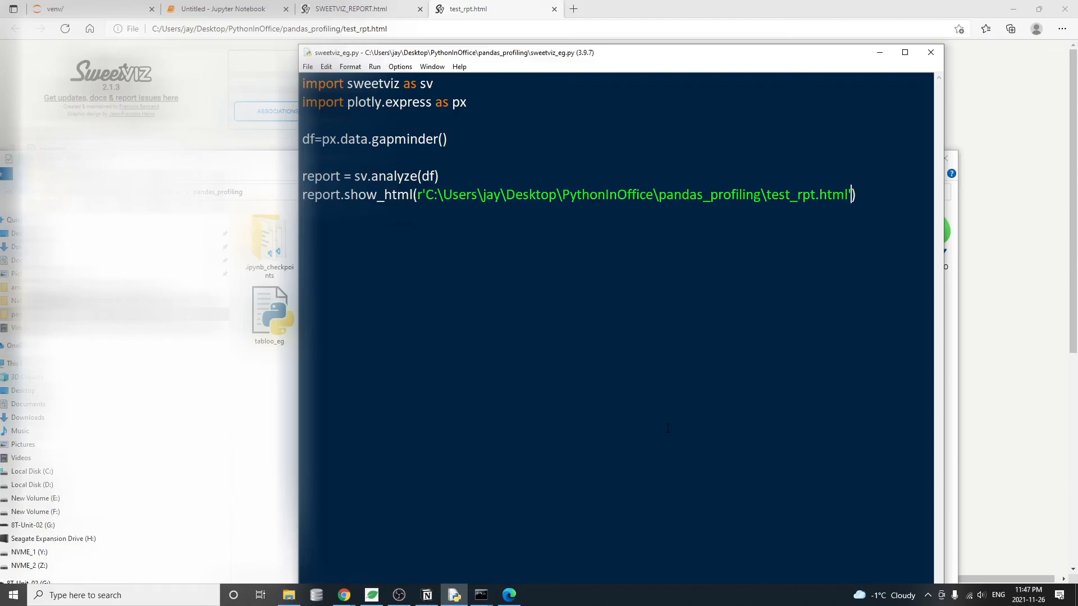
# Step: Close the quote on the raw test_rpt.html path inside report.show_html(r'...')
pyautogui.write("'")
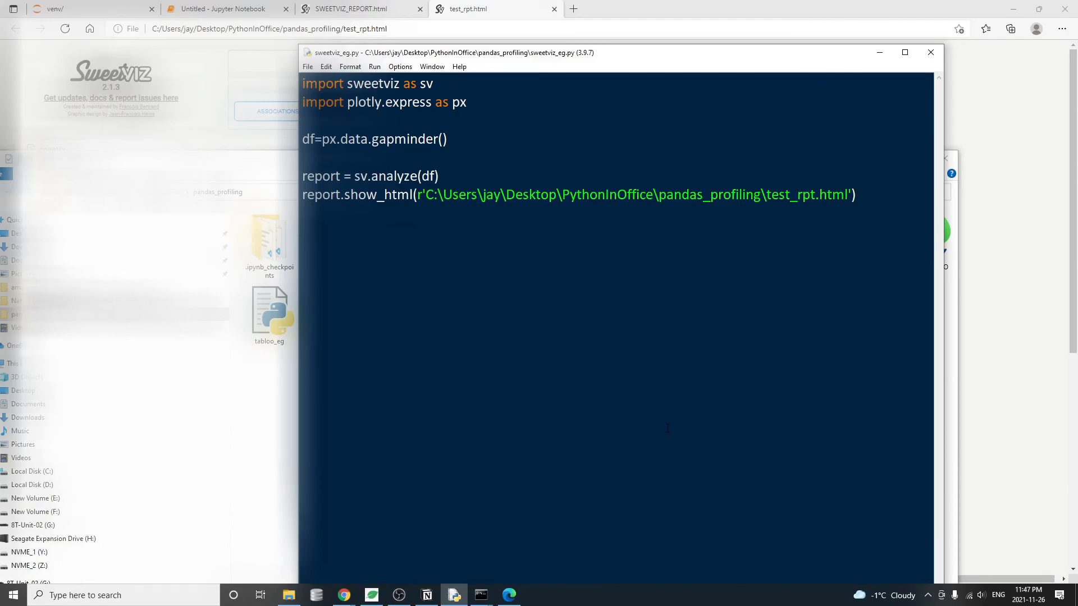